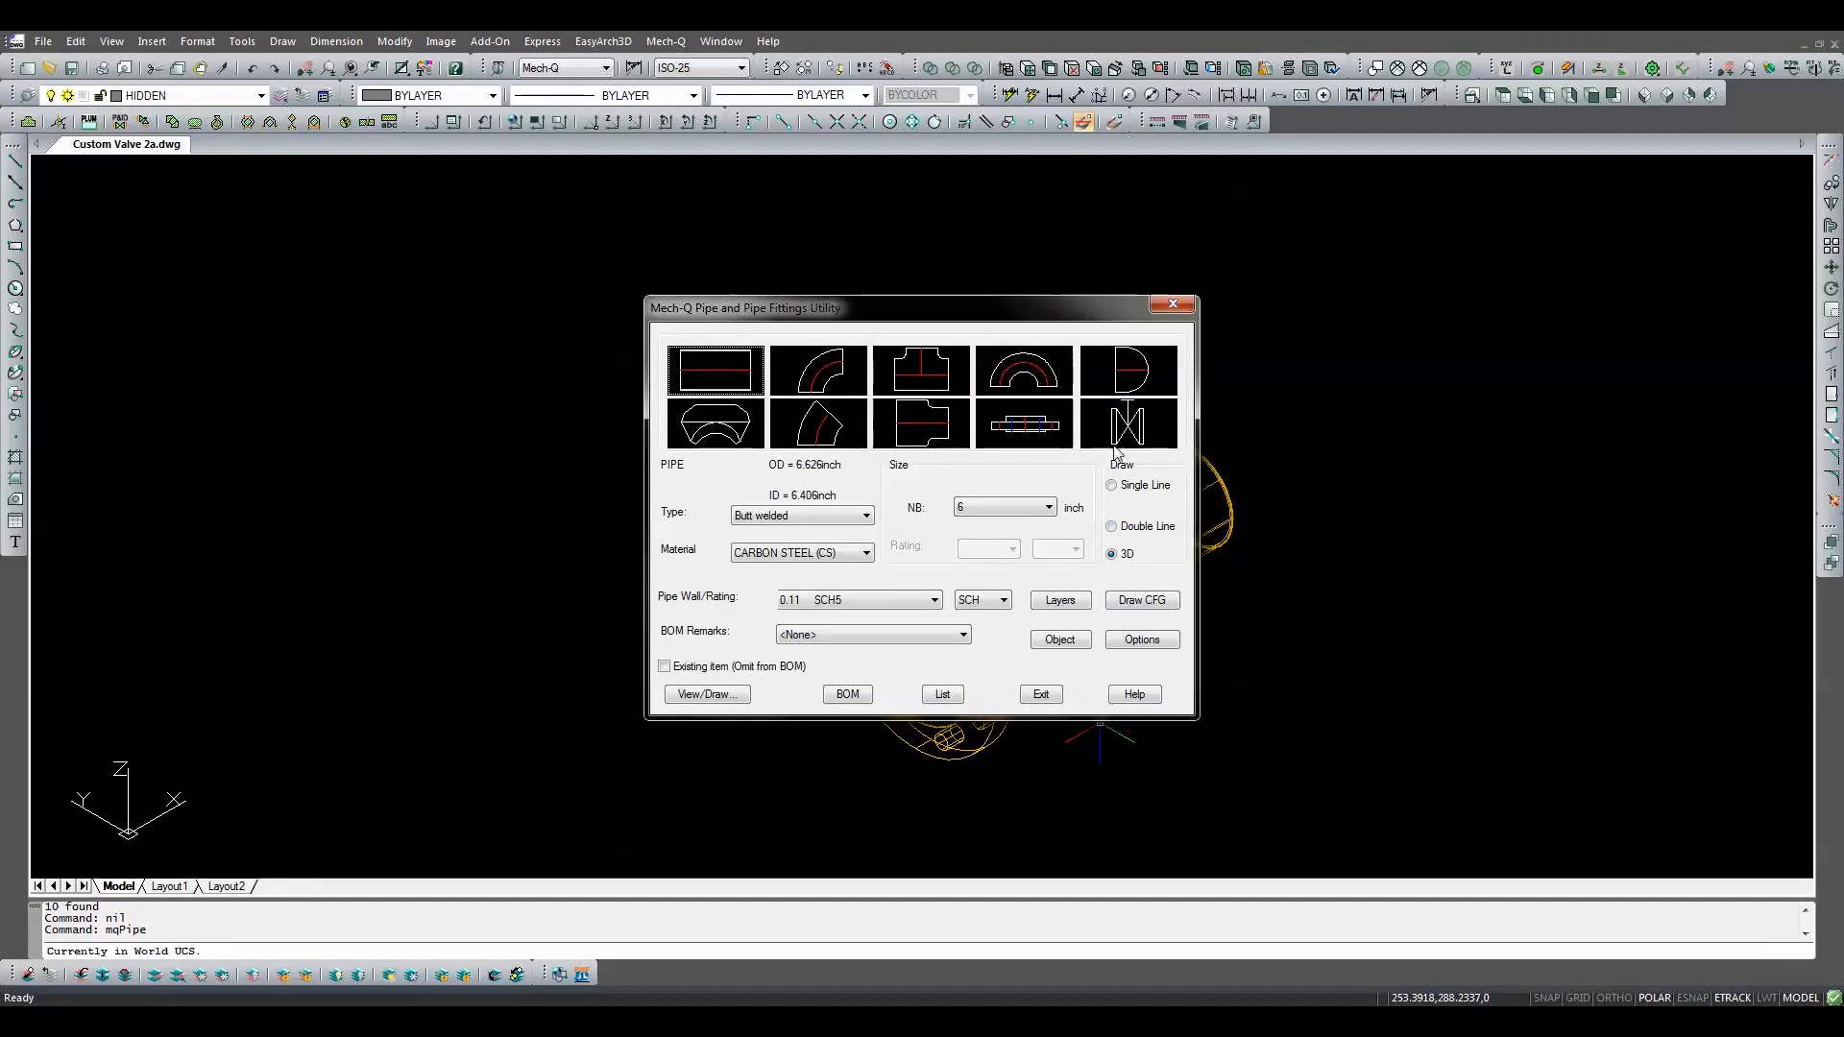
Step: Choose a valve fitting with nominal bore 4 inches in the Pipe and Pipe Fittings Utility
left_click(1126, 423)
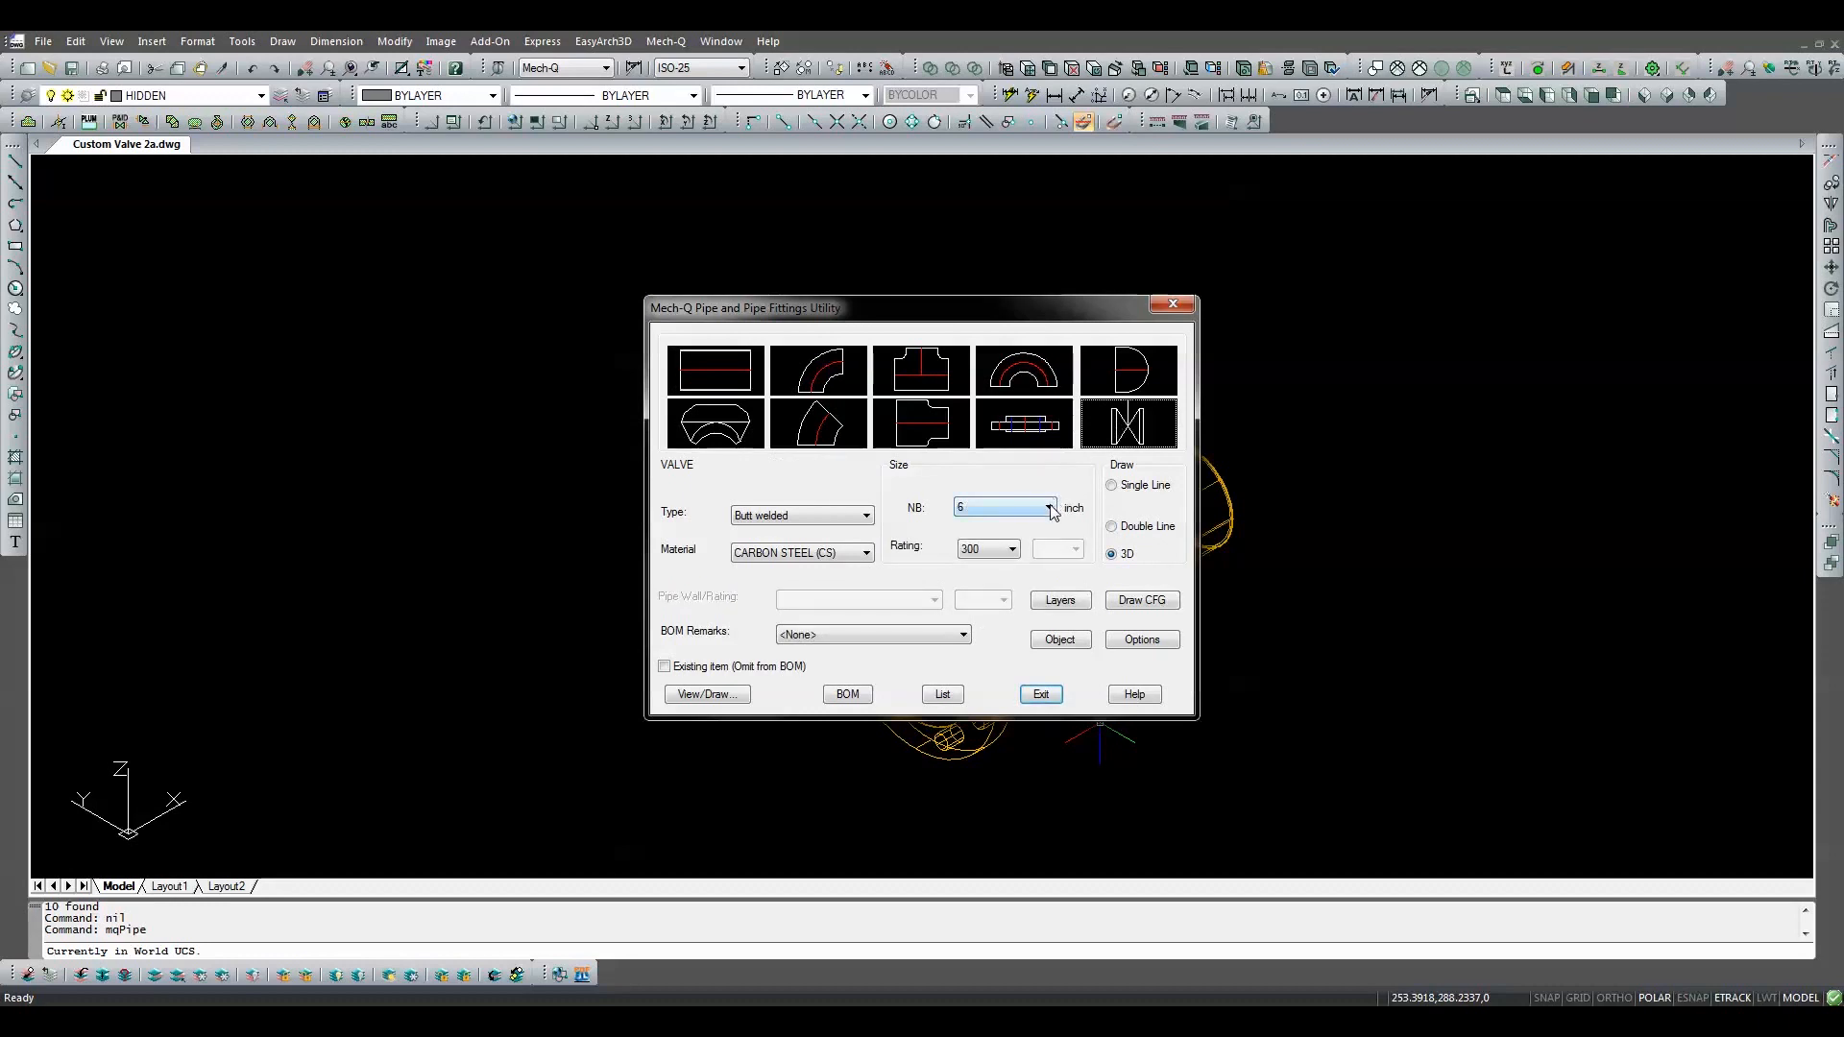
left_click(1047, 507)
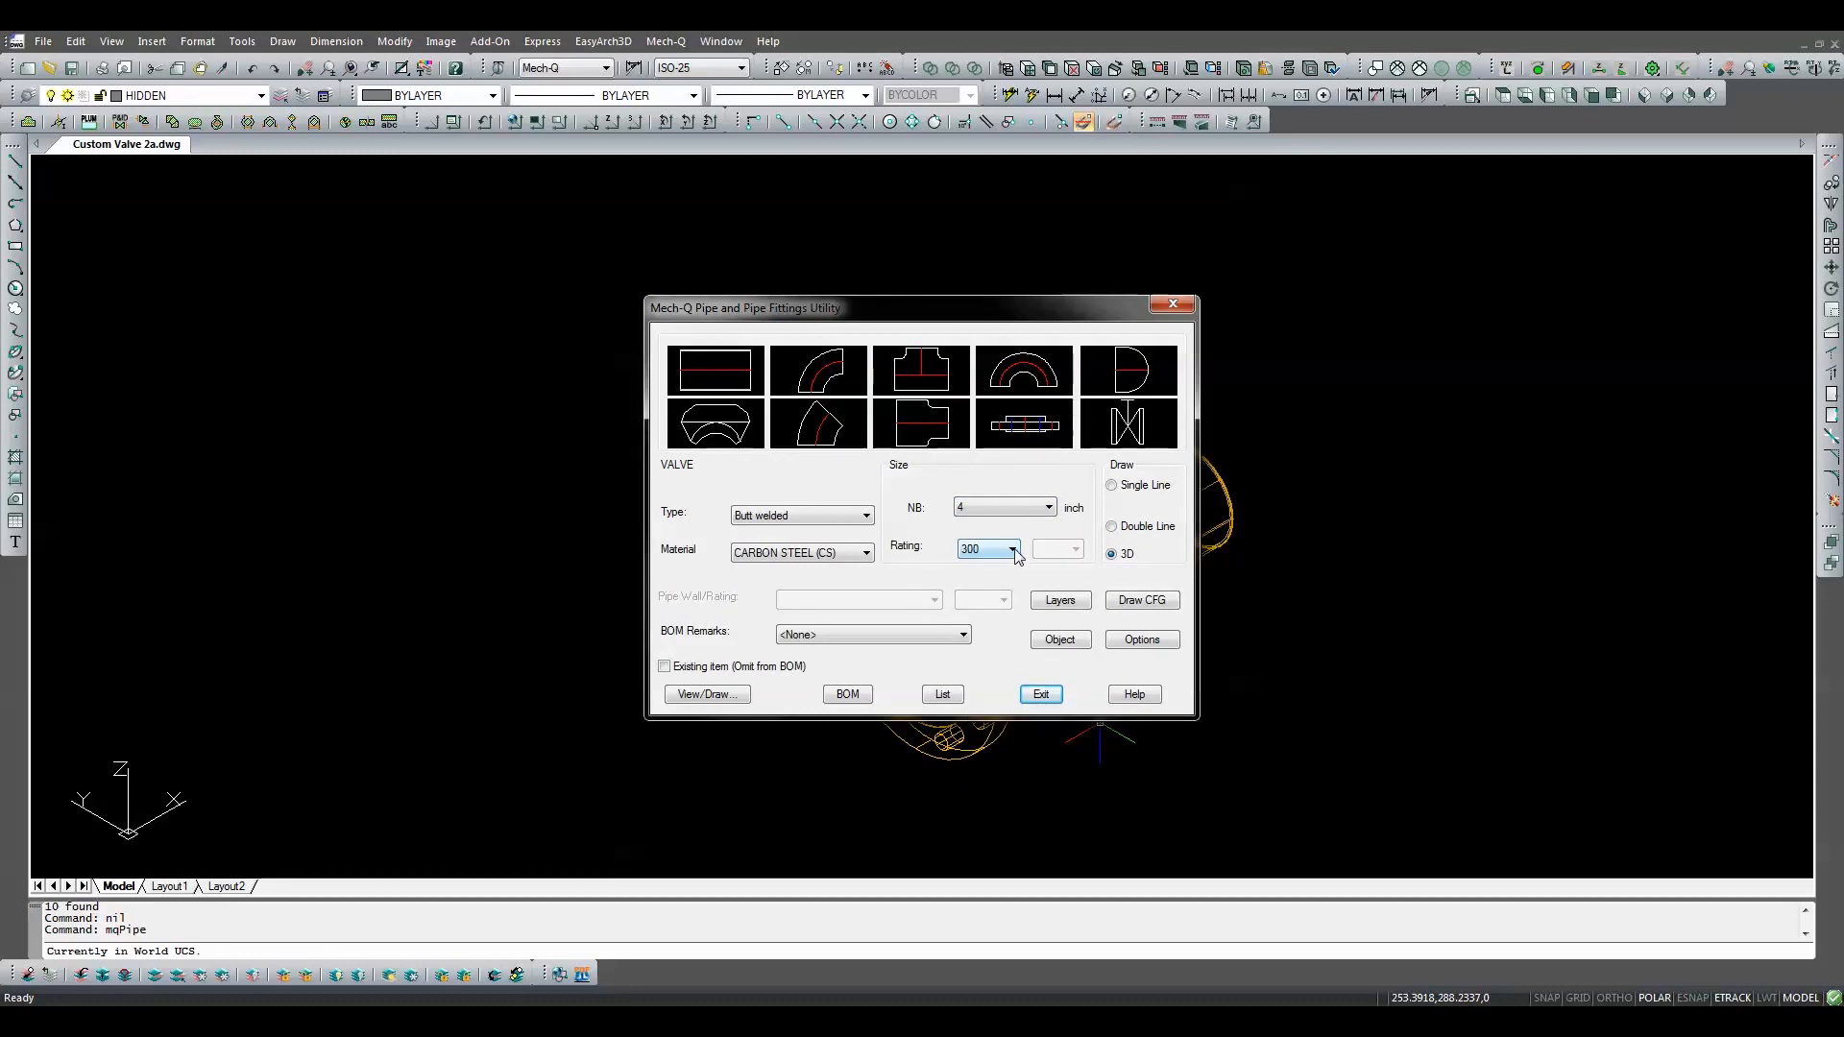
left_click(988, 550)
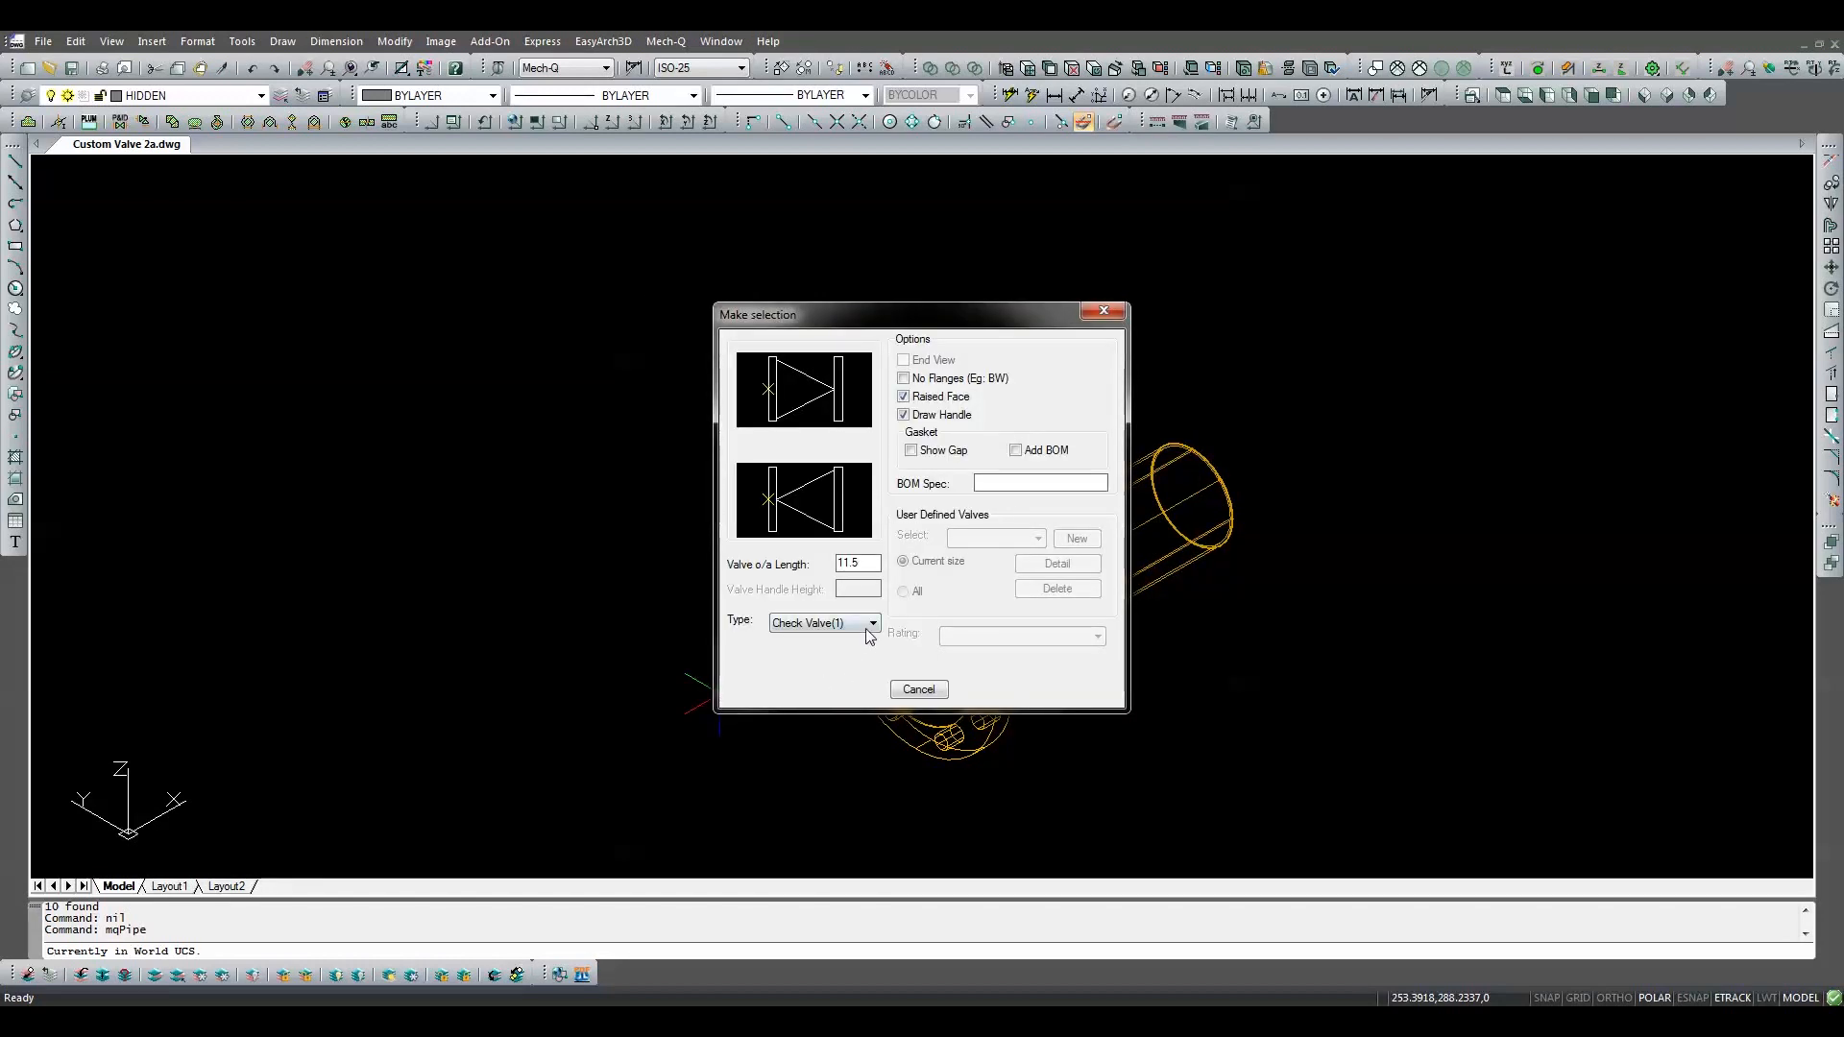
Step: Switch the valve type from Gate Valve to User Defined and start a new user valve design
left_click(872, 623)
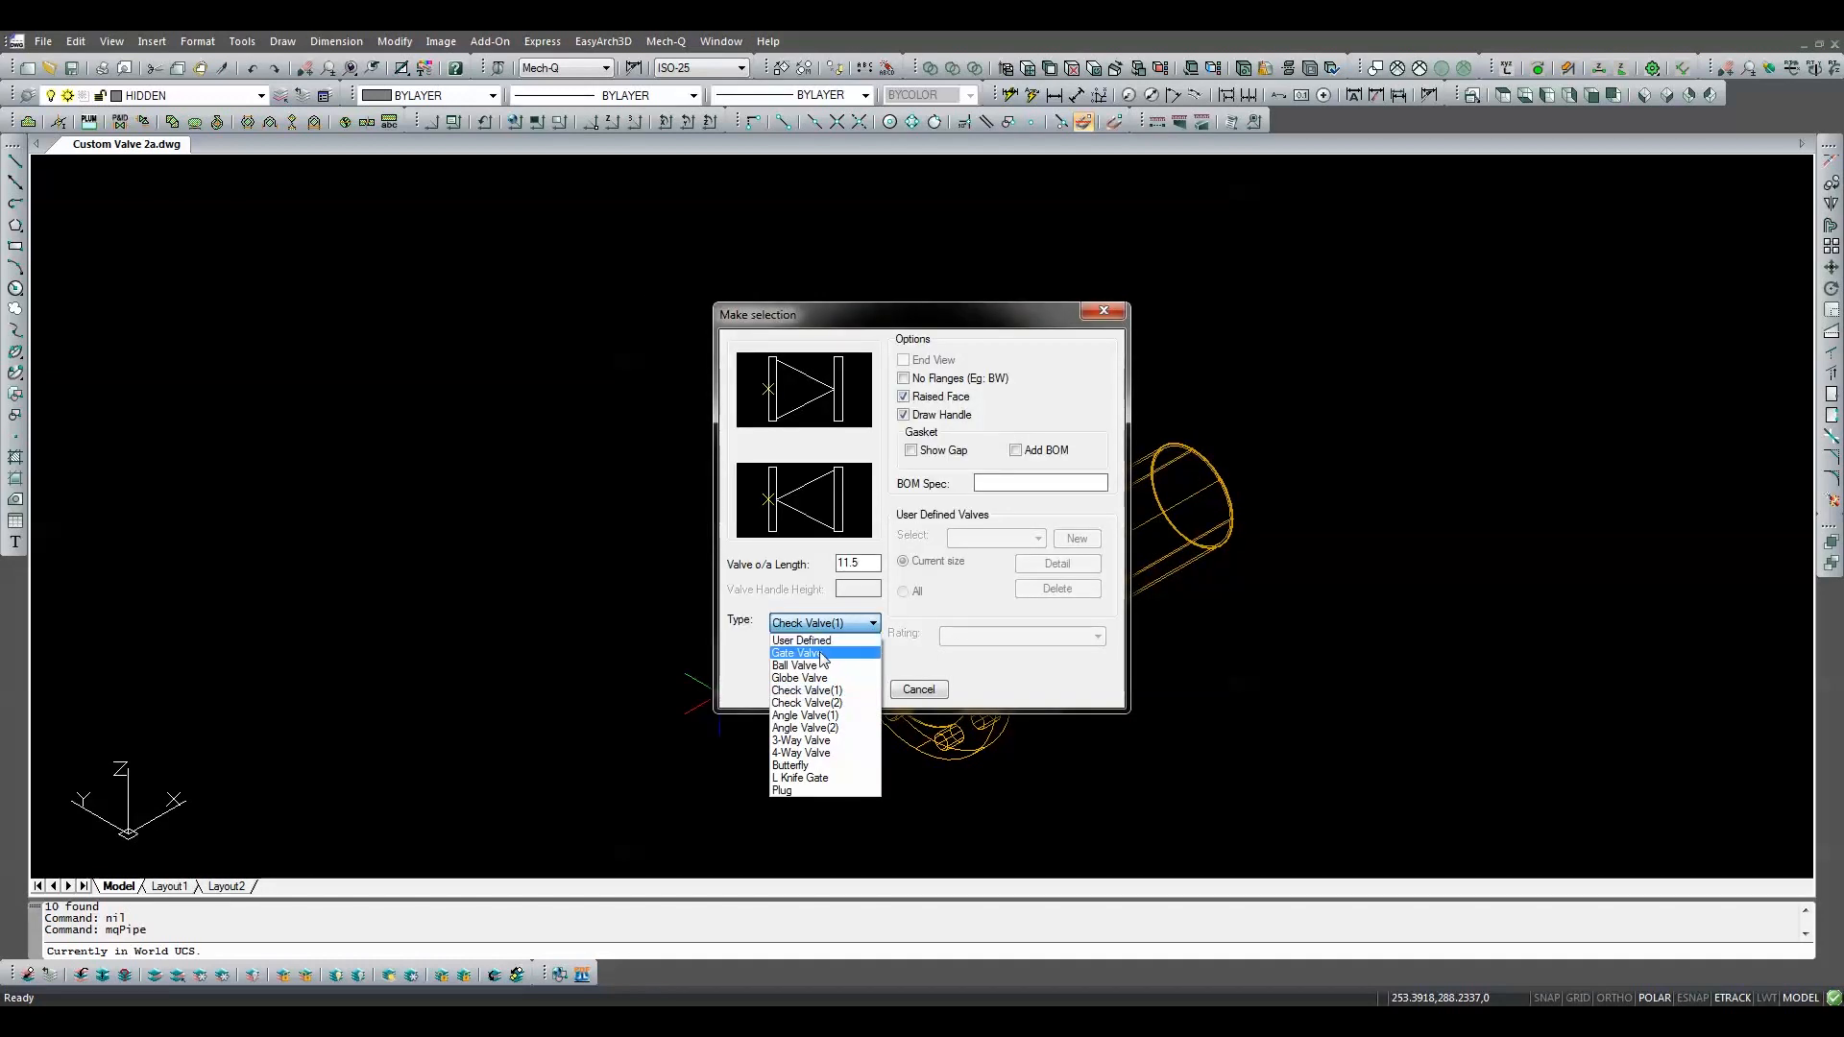
left_click(797, 653)
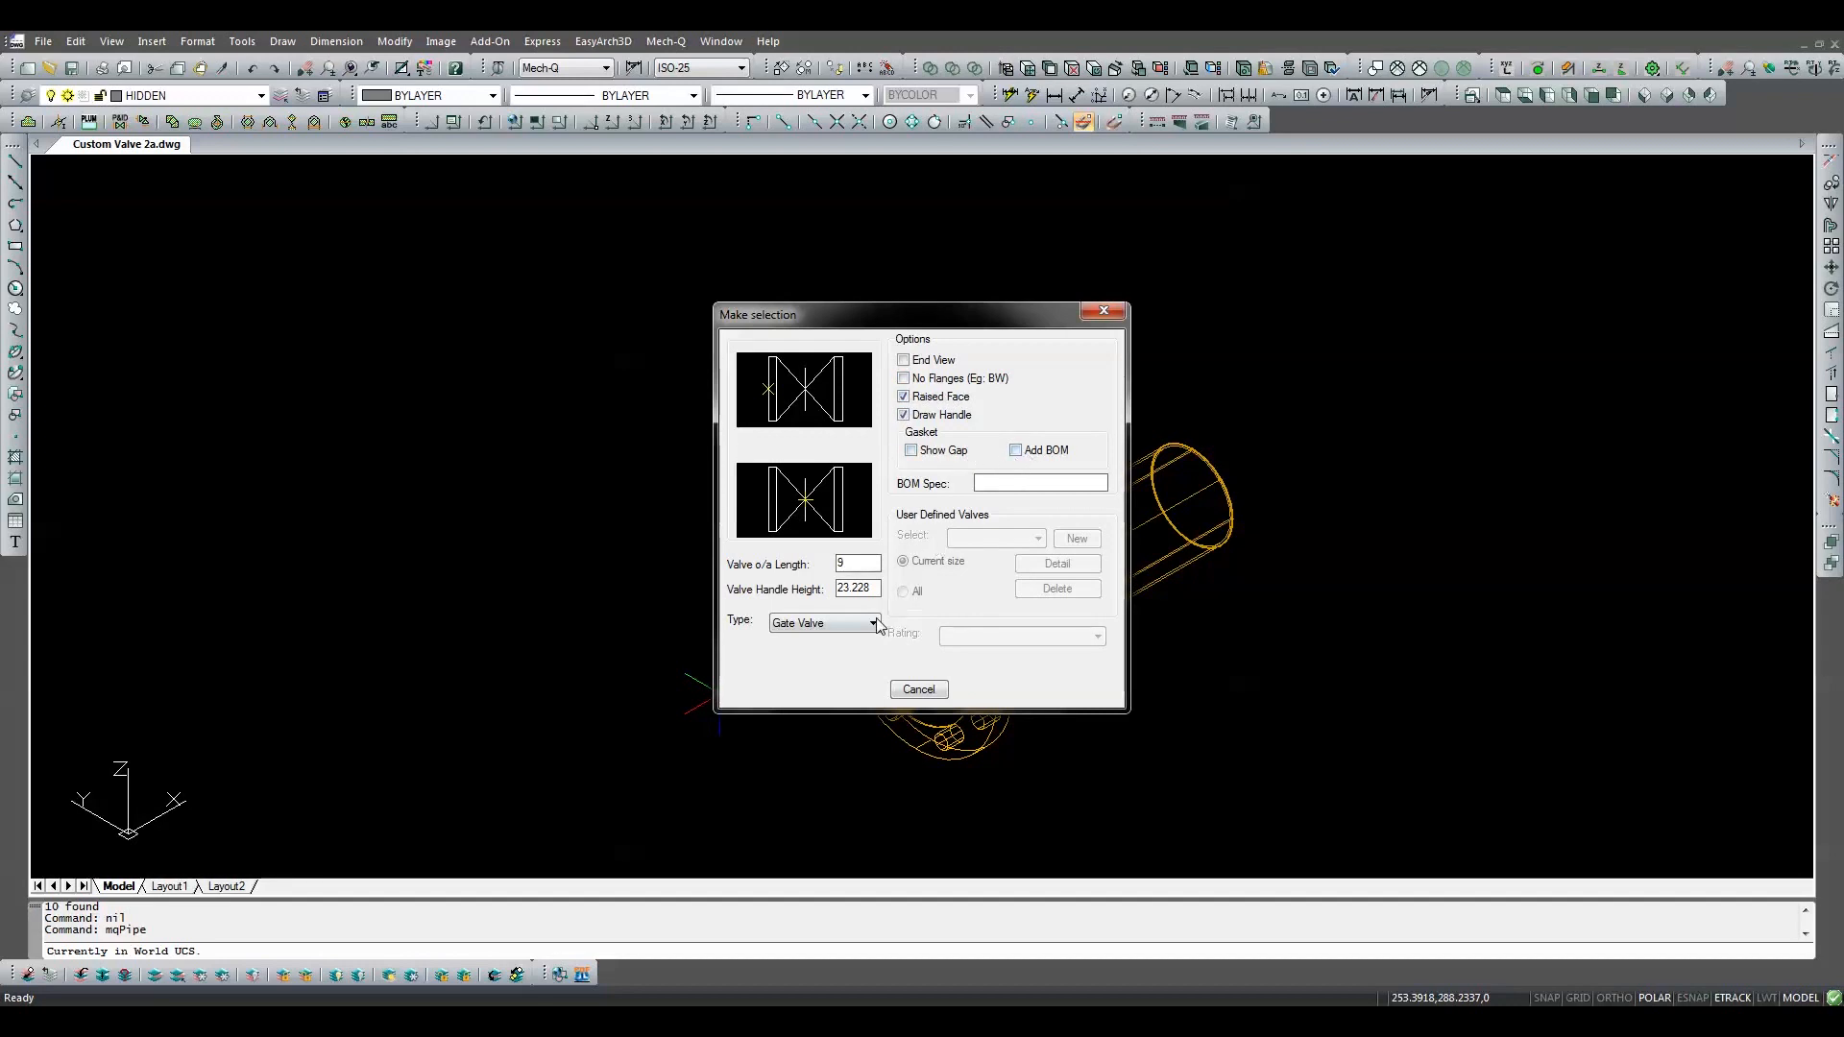
left_click(874, 623)
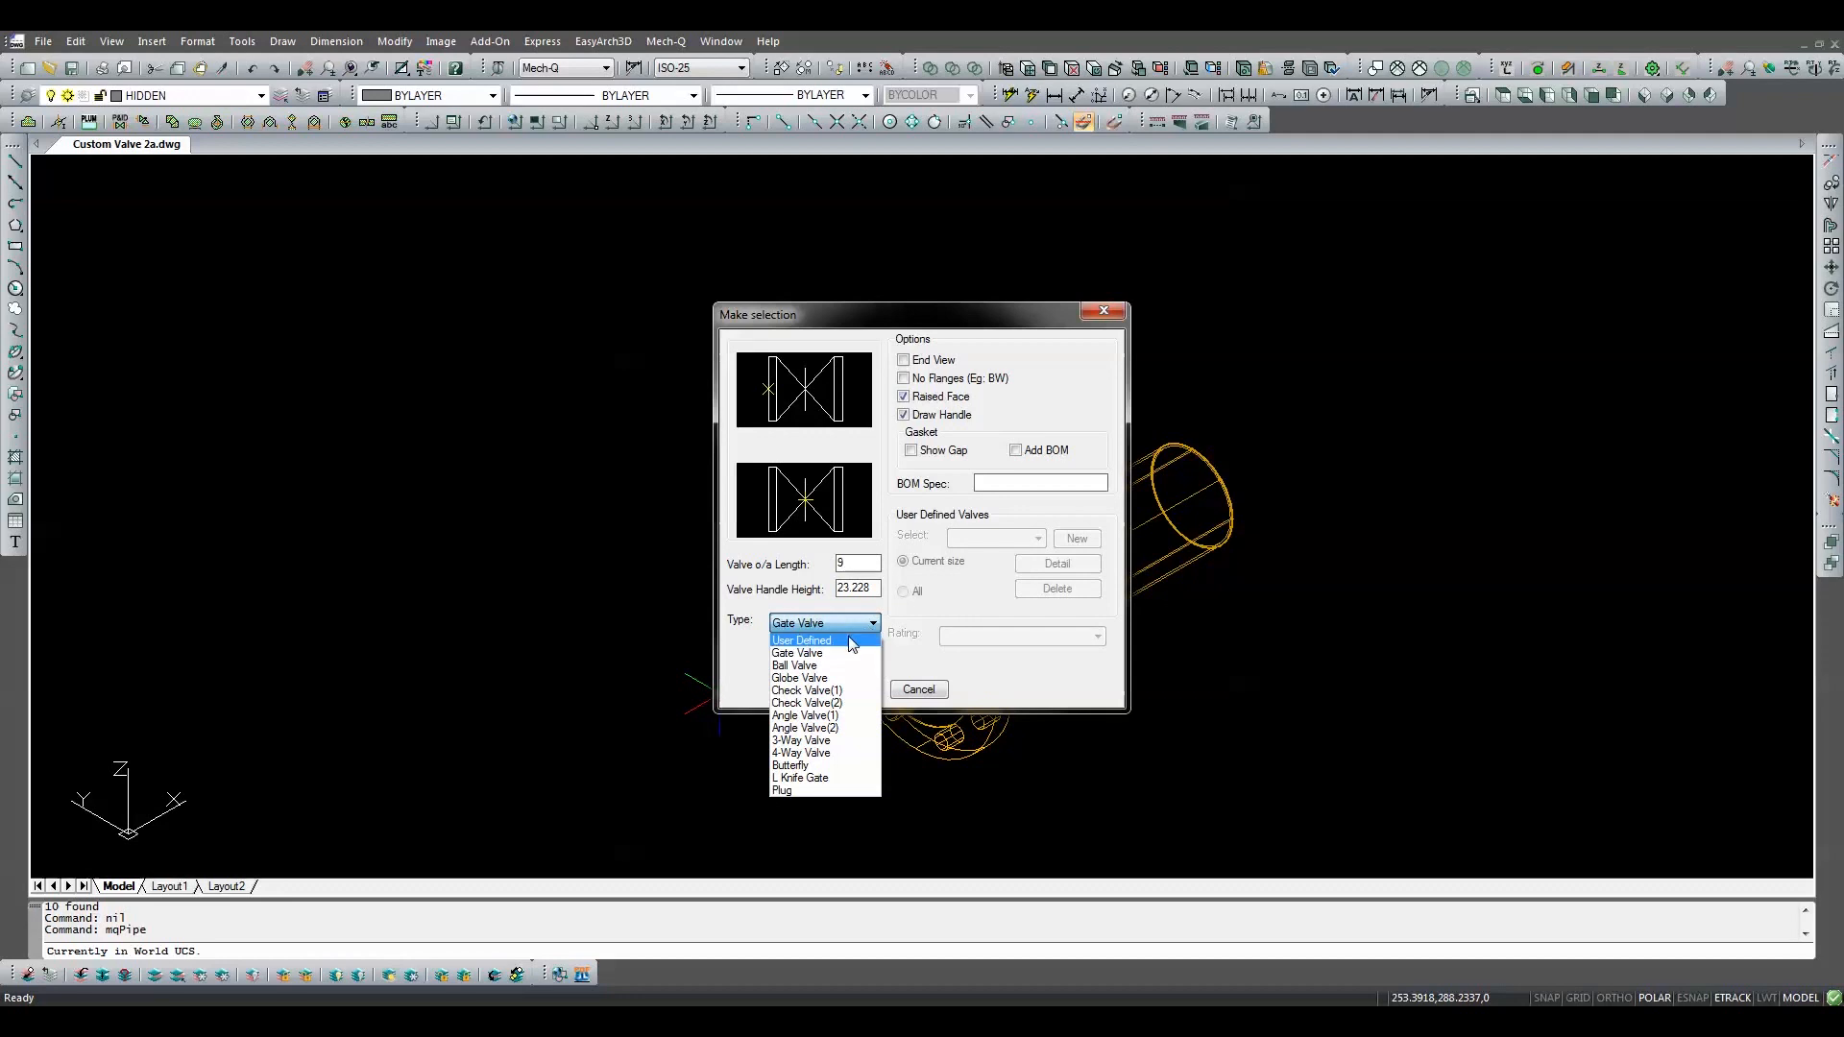
left_click(803, 640)
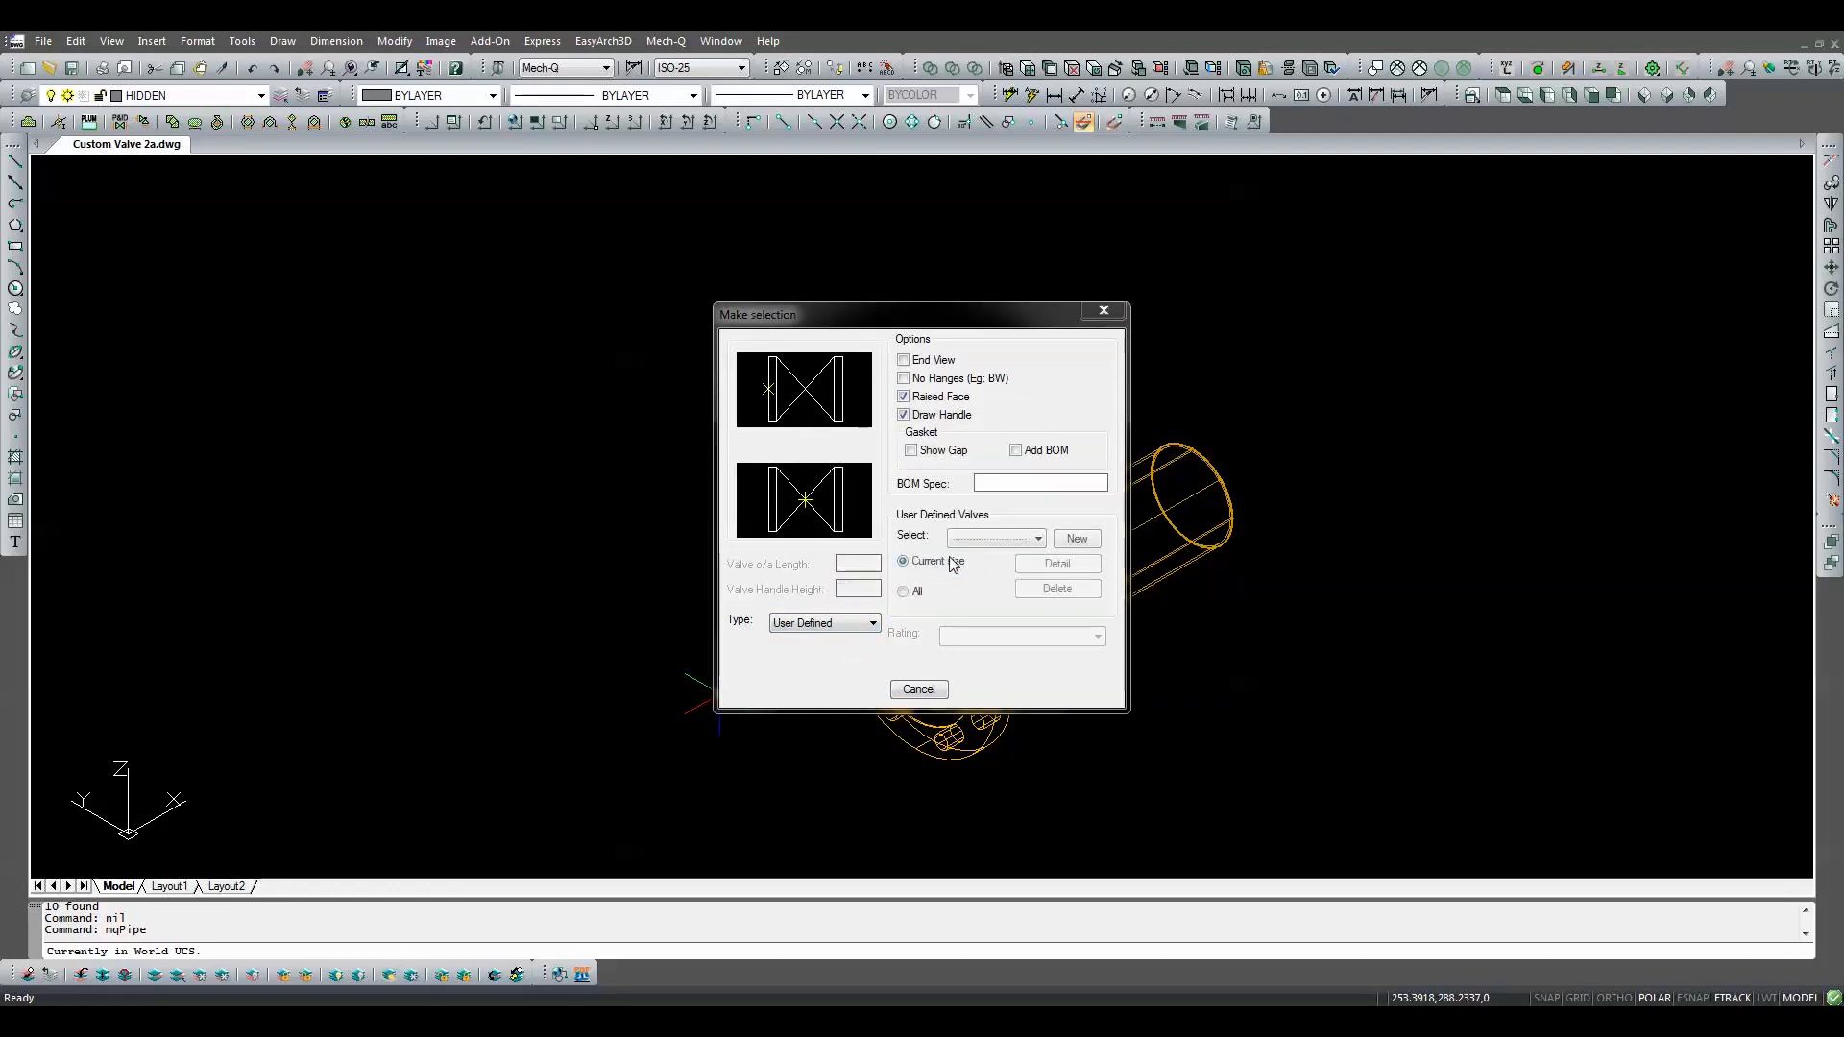
left_click(1076, 538)
type("ST")
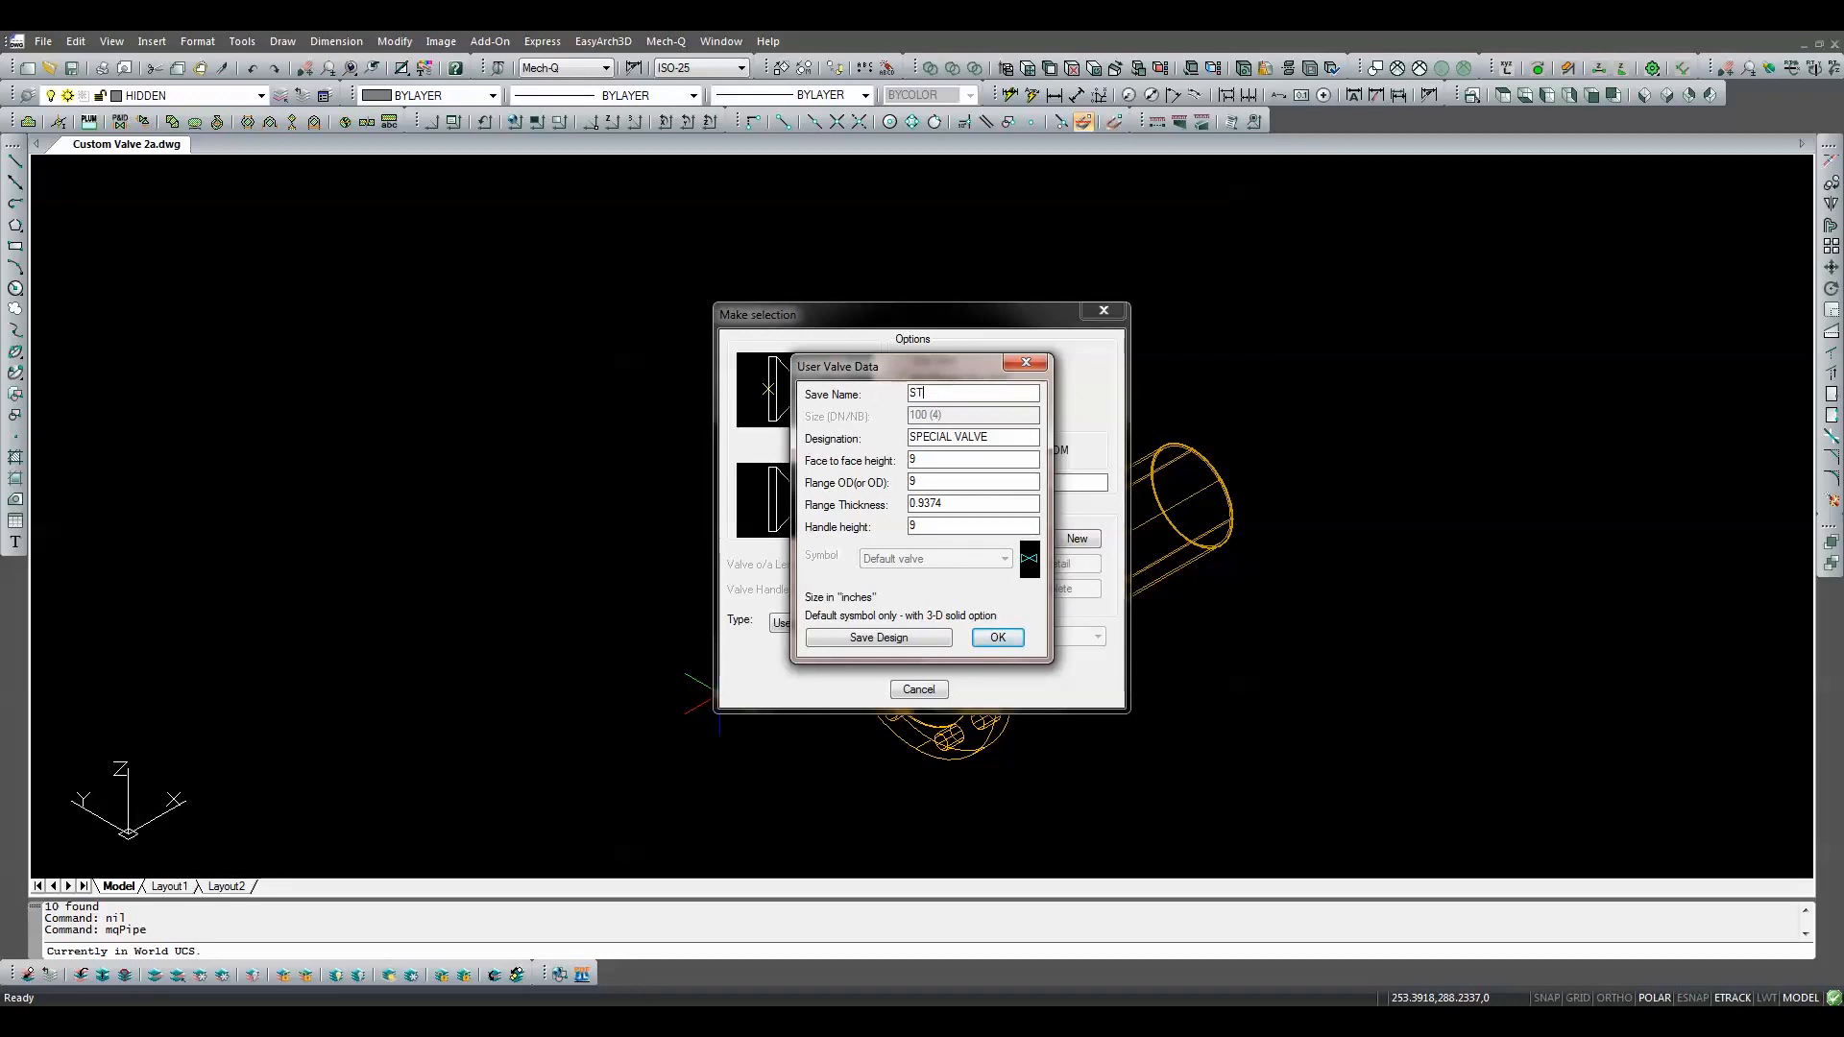
Step: Enter save name STK G-623, designation STOCKHAM FIG. G-623 and handle height 21.44
type("K")
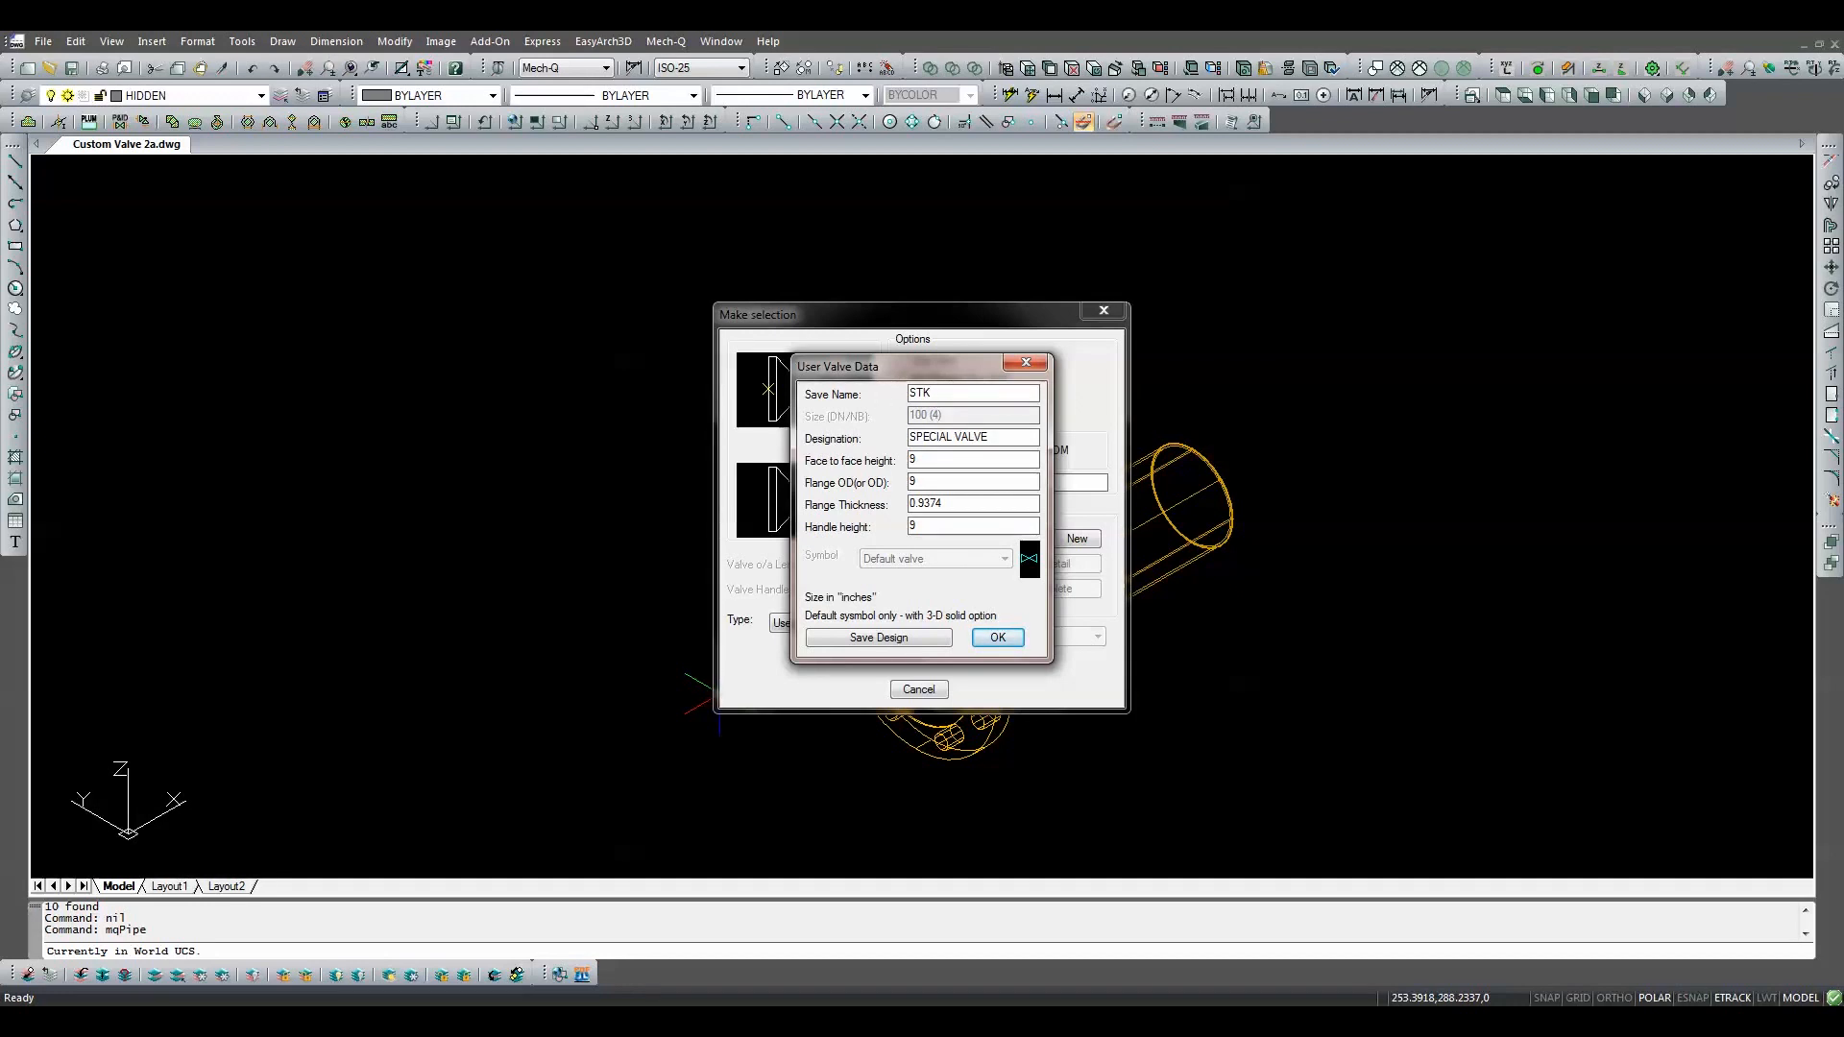
type("G-623")
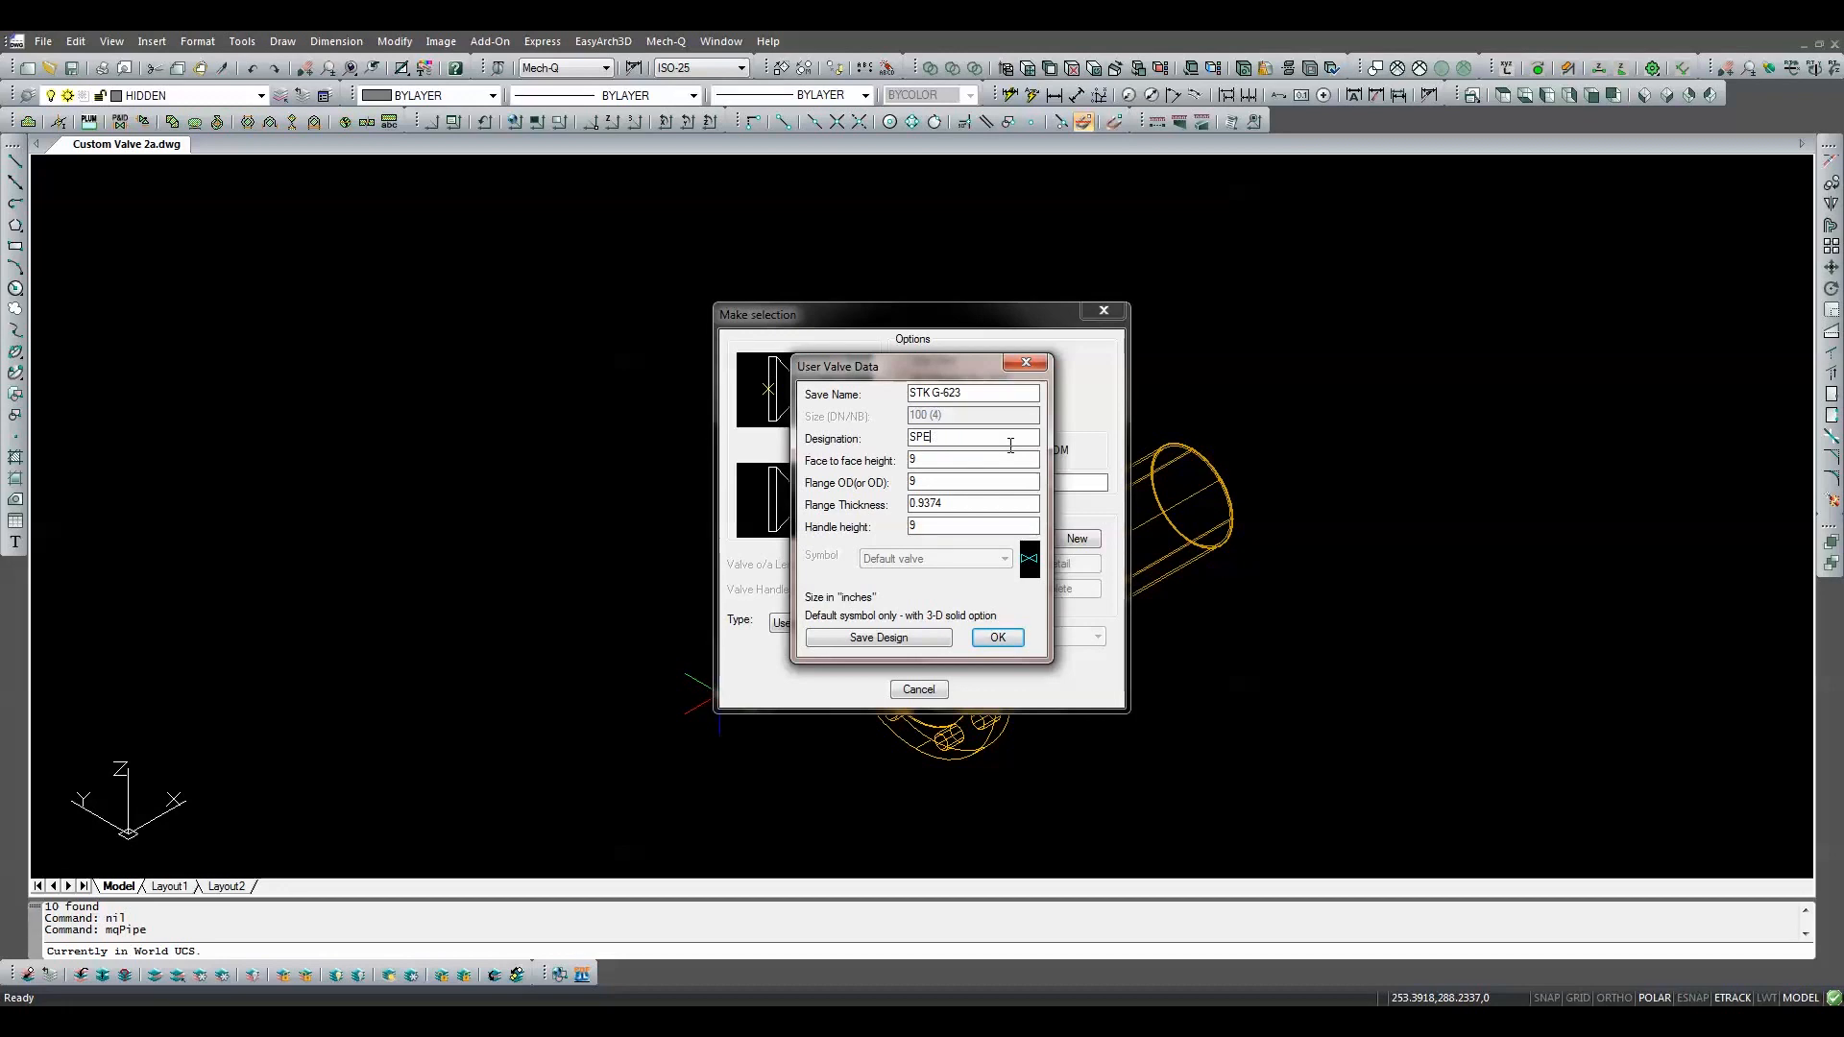
type("STOCKHAM FIG.")
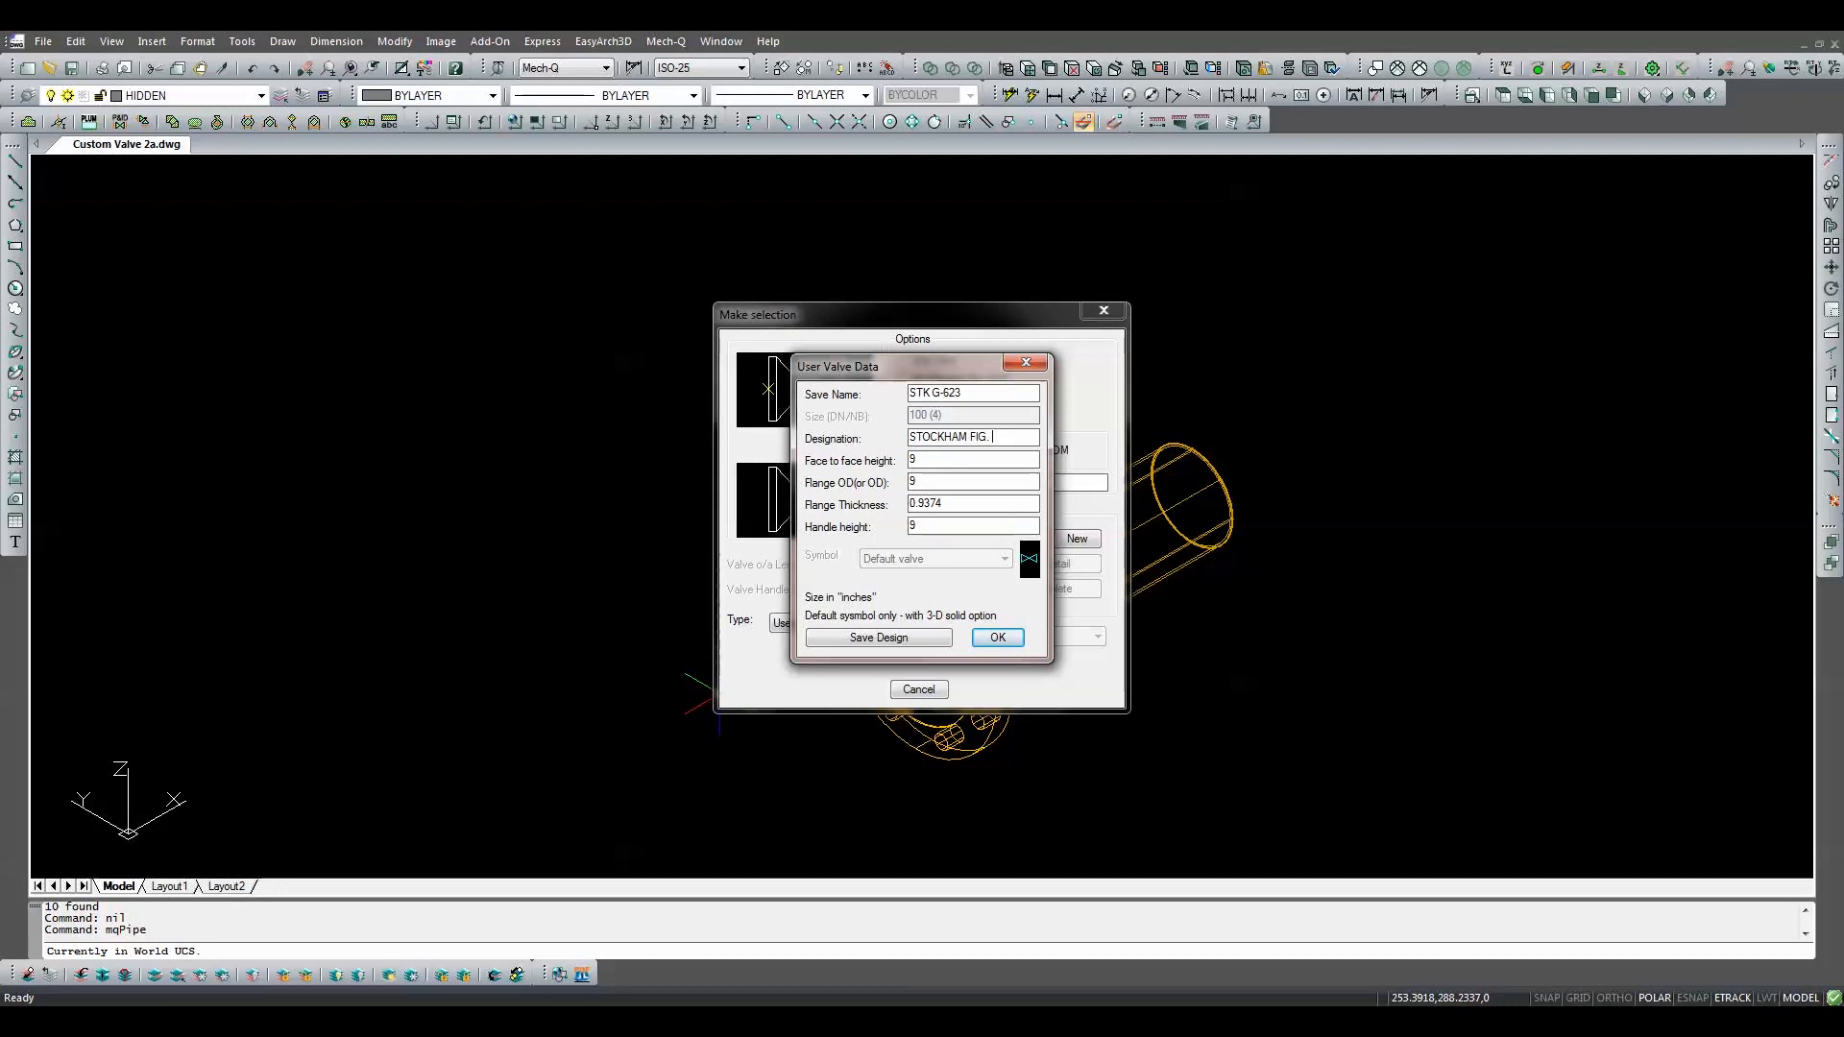
type("G-6")
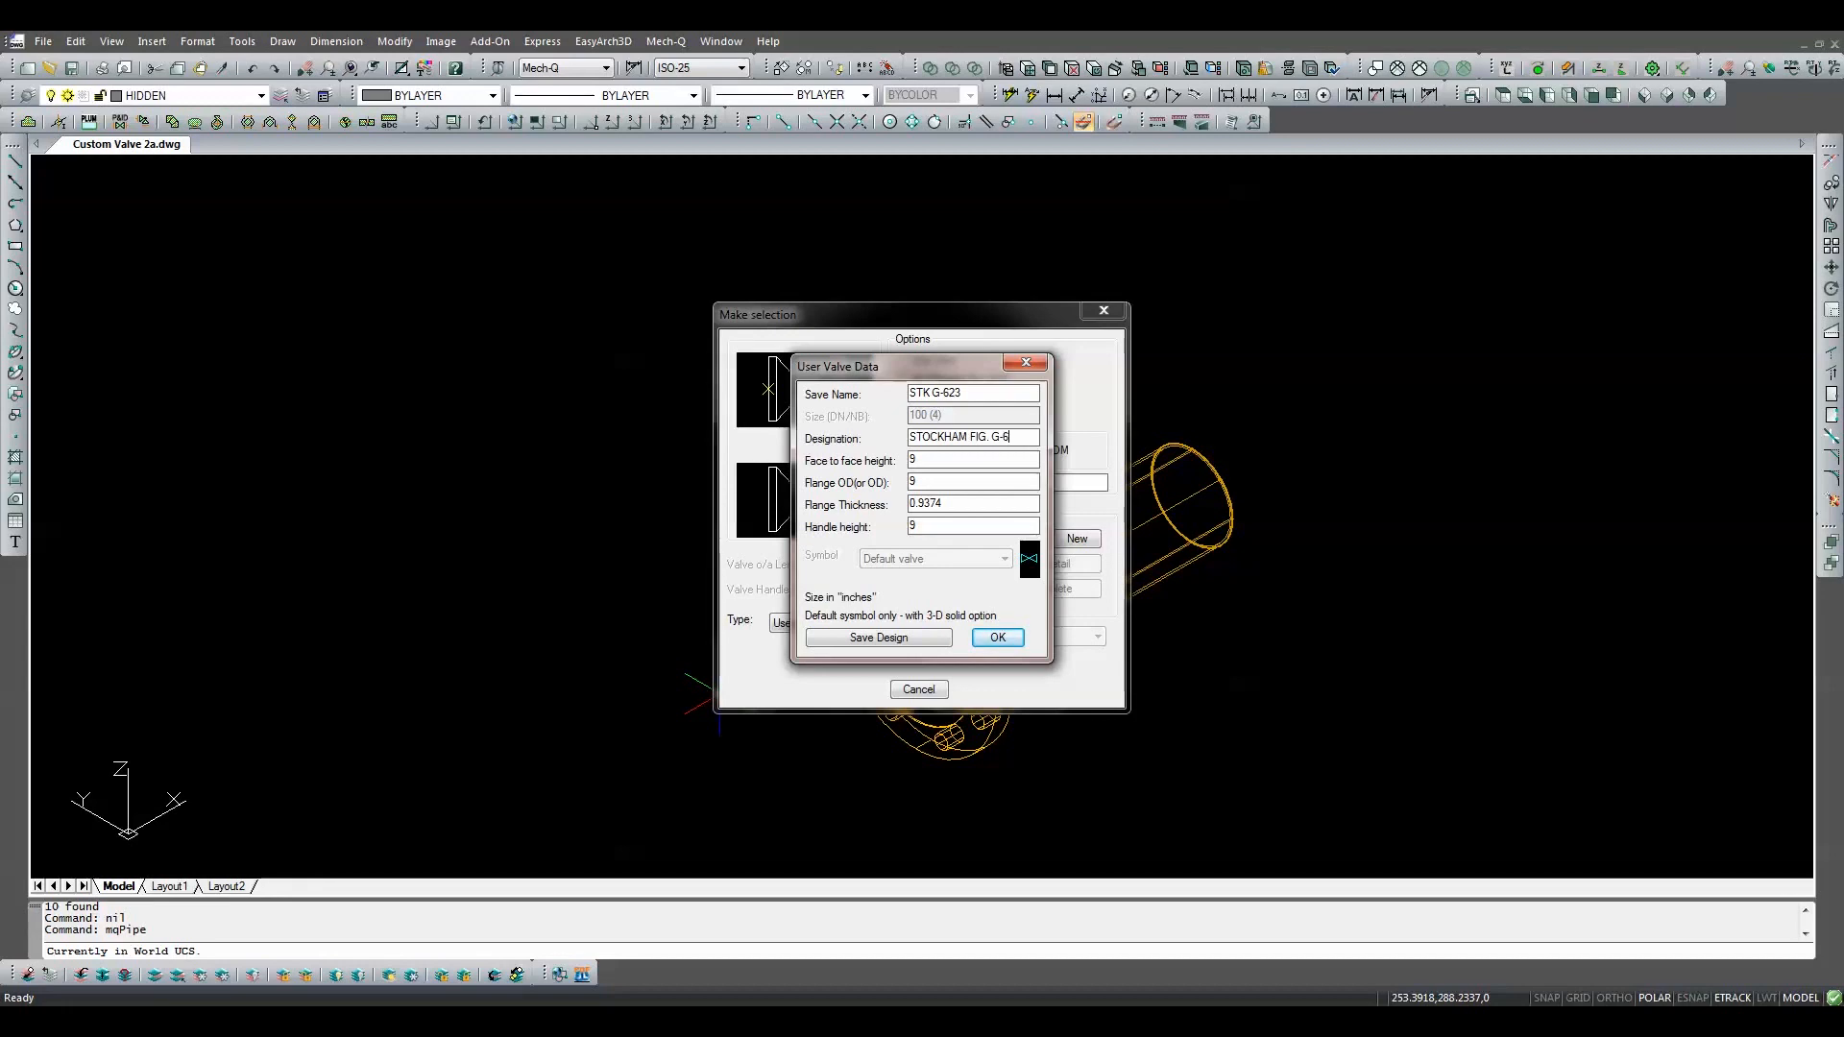
type("23")
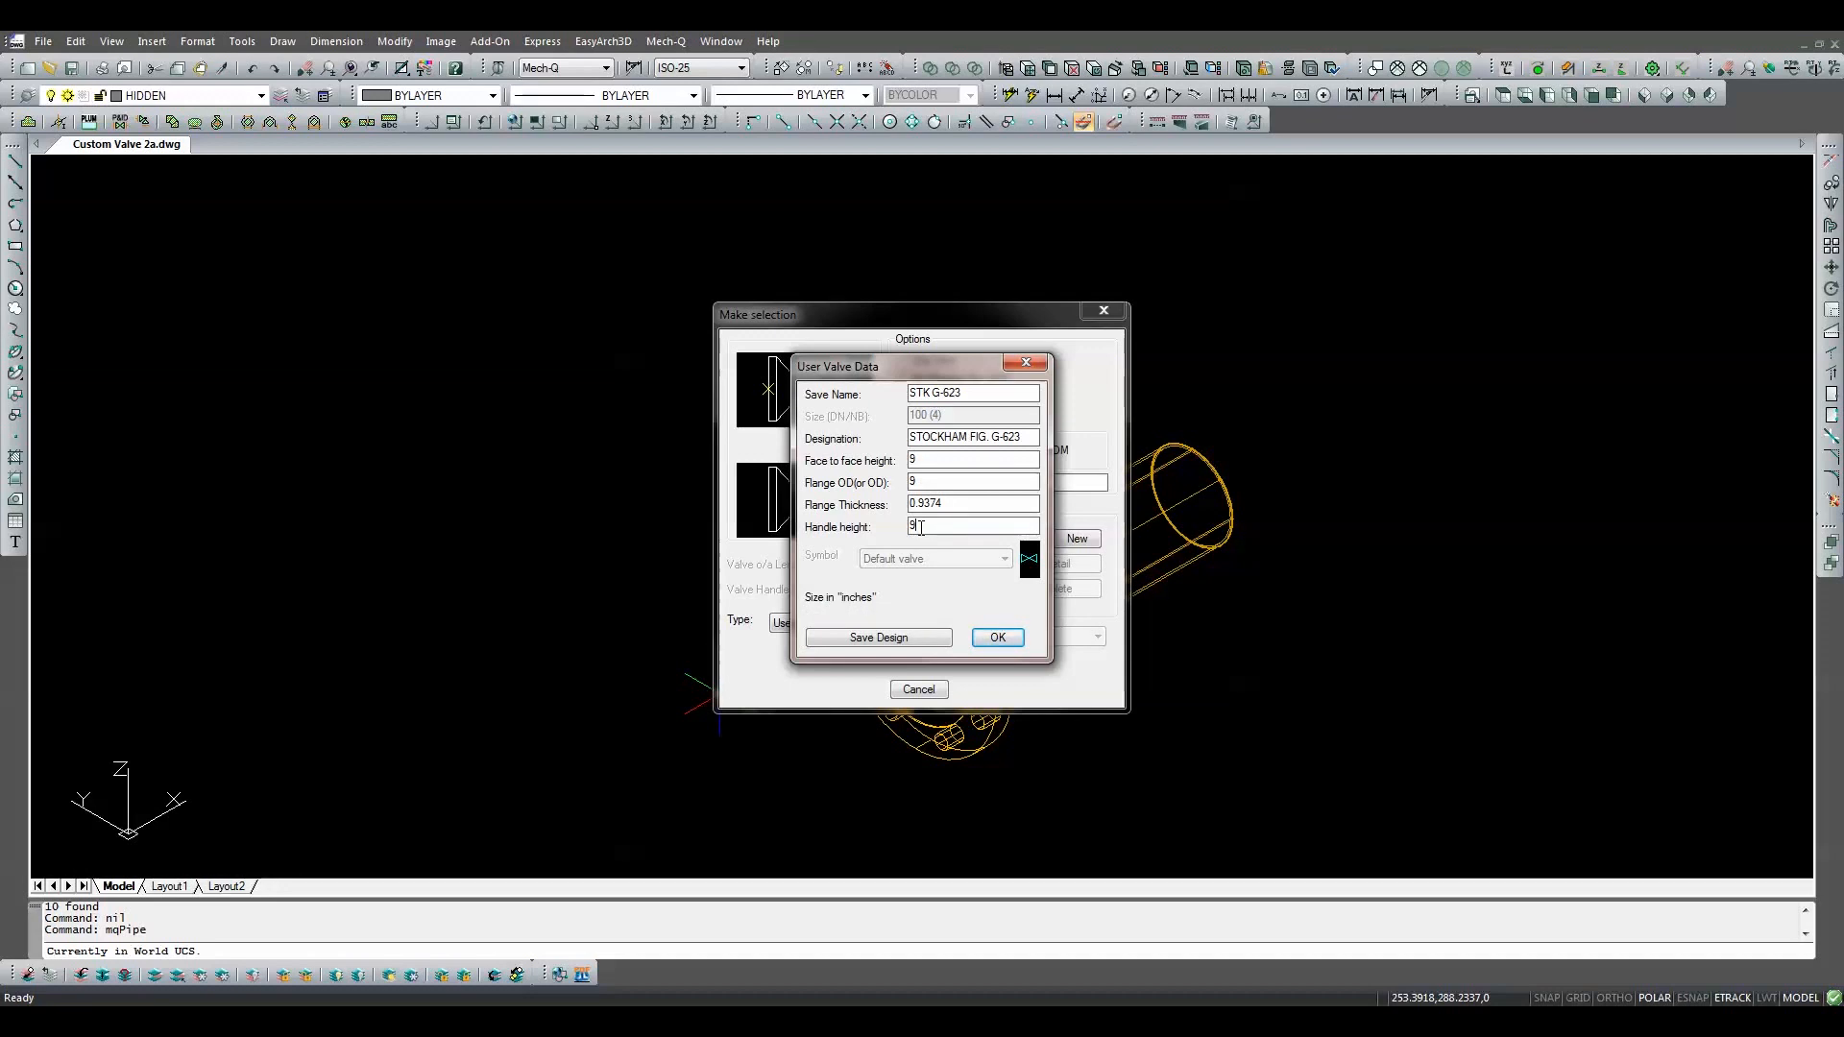
key("Backspace")
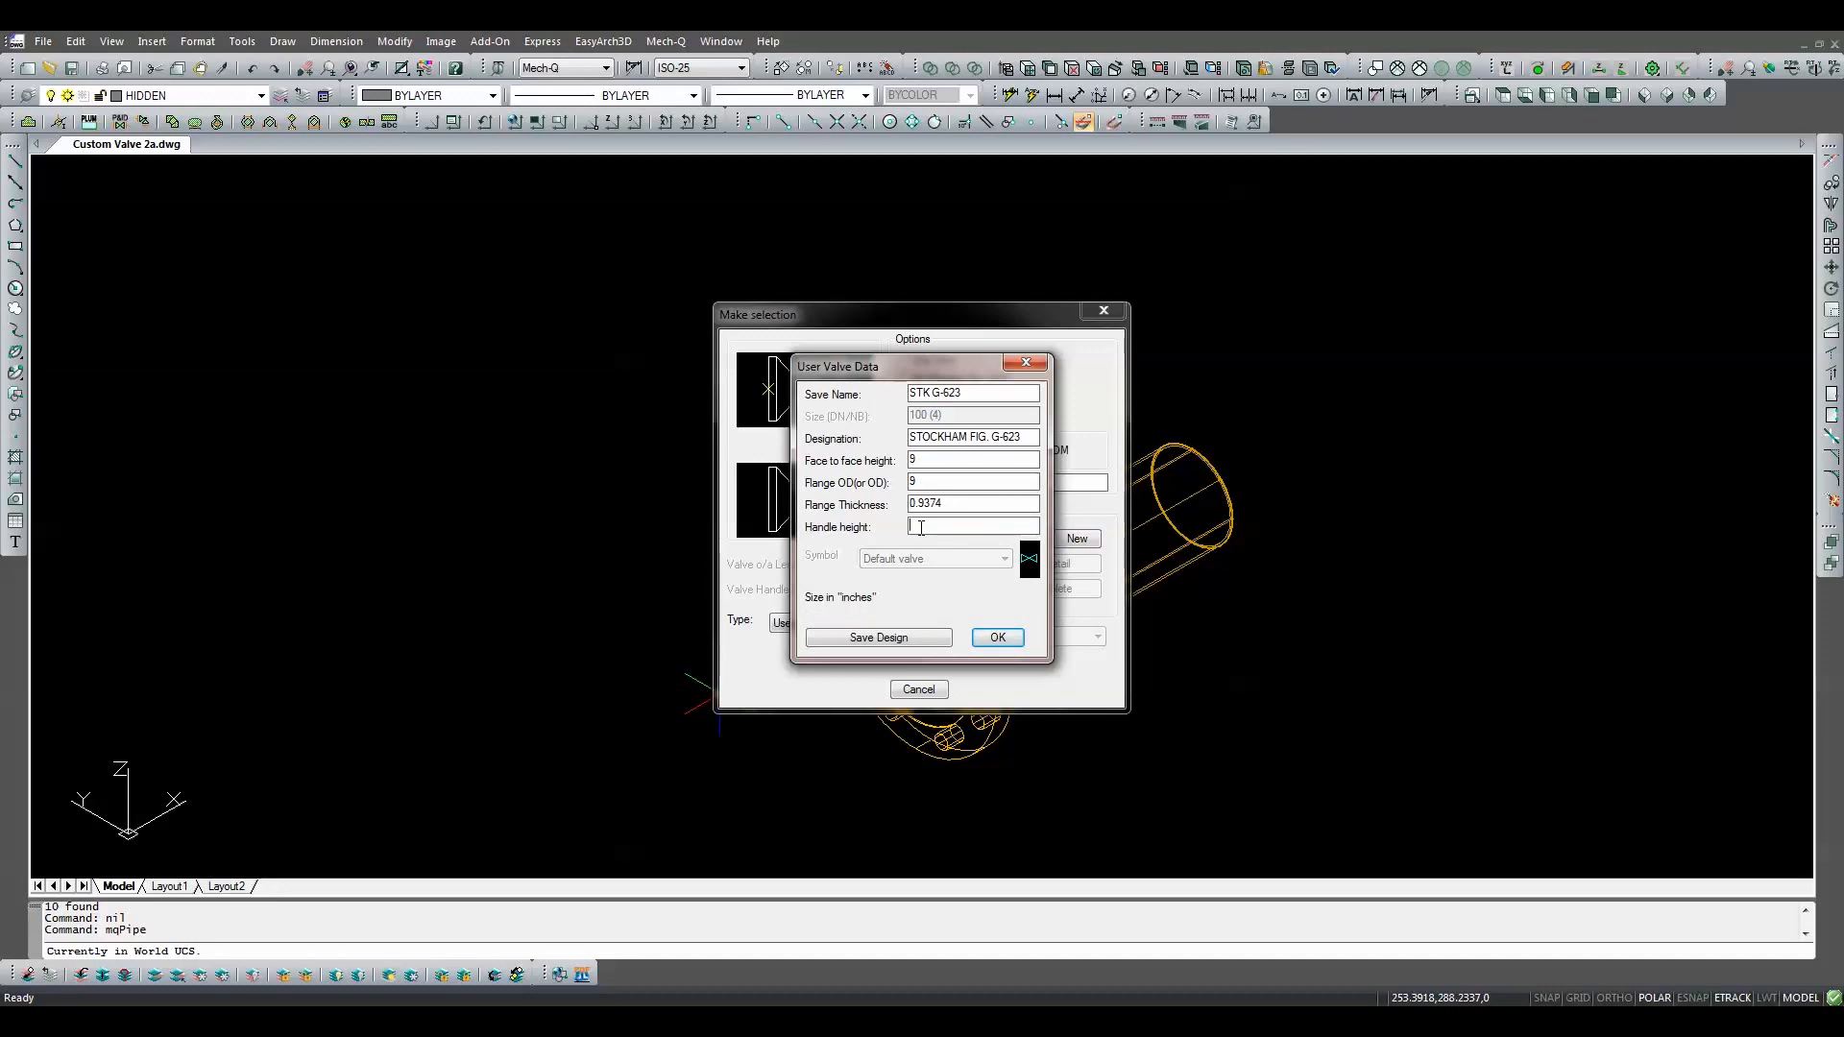
type("21.44")
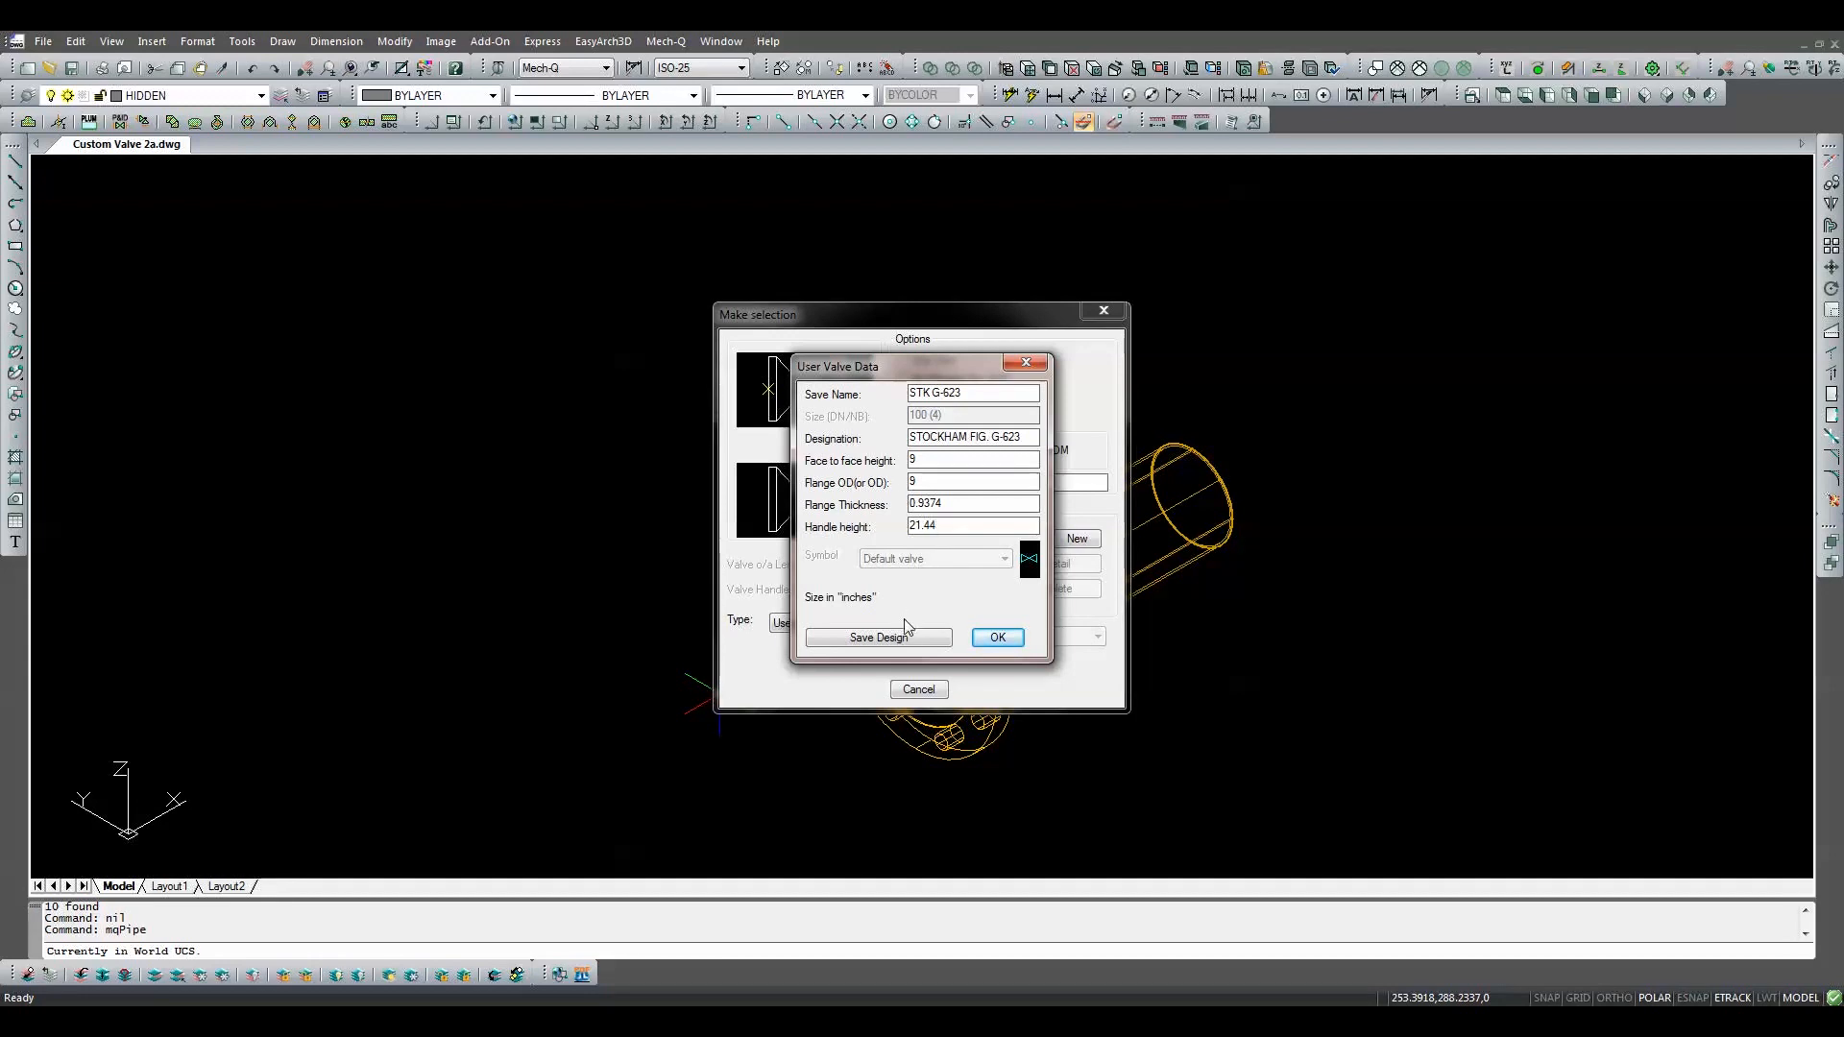
Step: Save the valve design, confirm, and select STK G-623 from the user-defined valve list
left_click(876, 638)
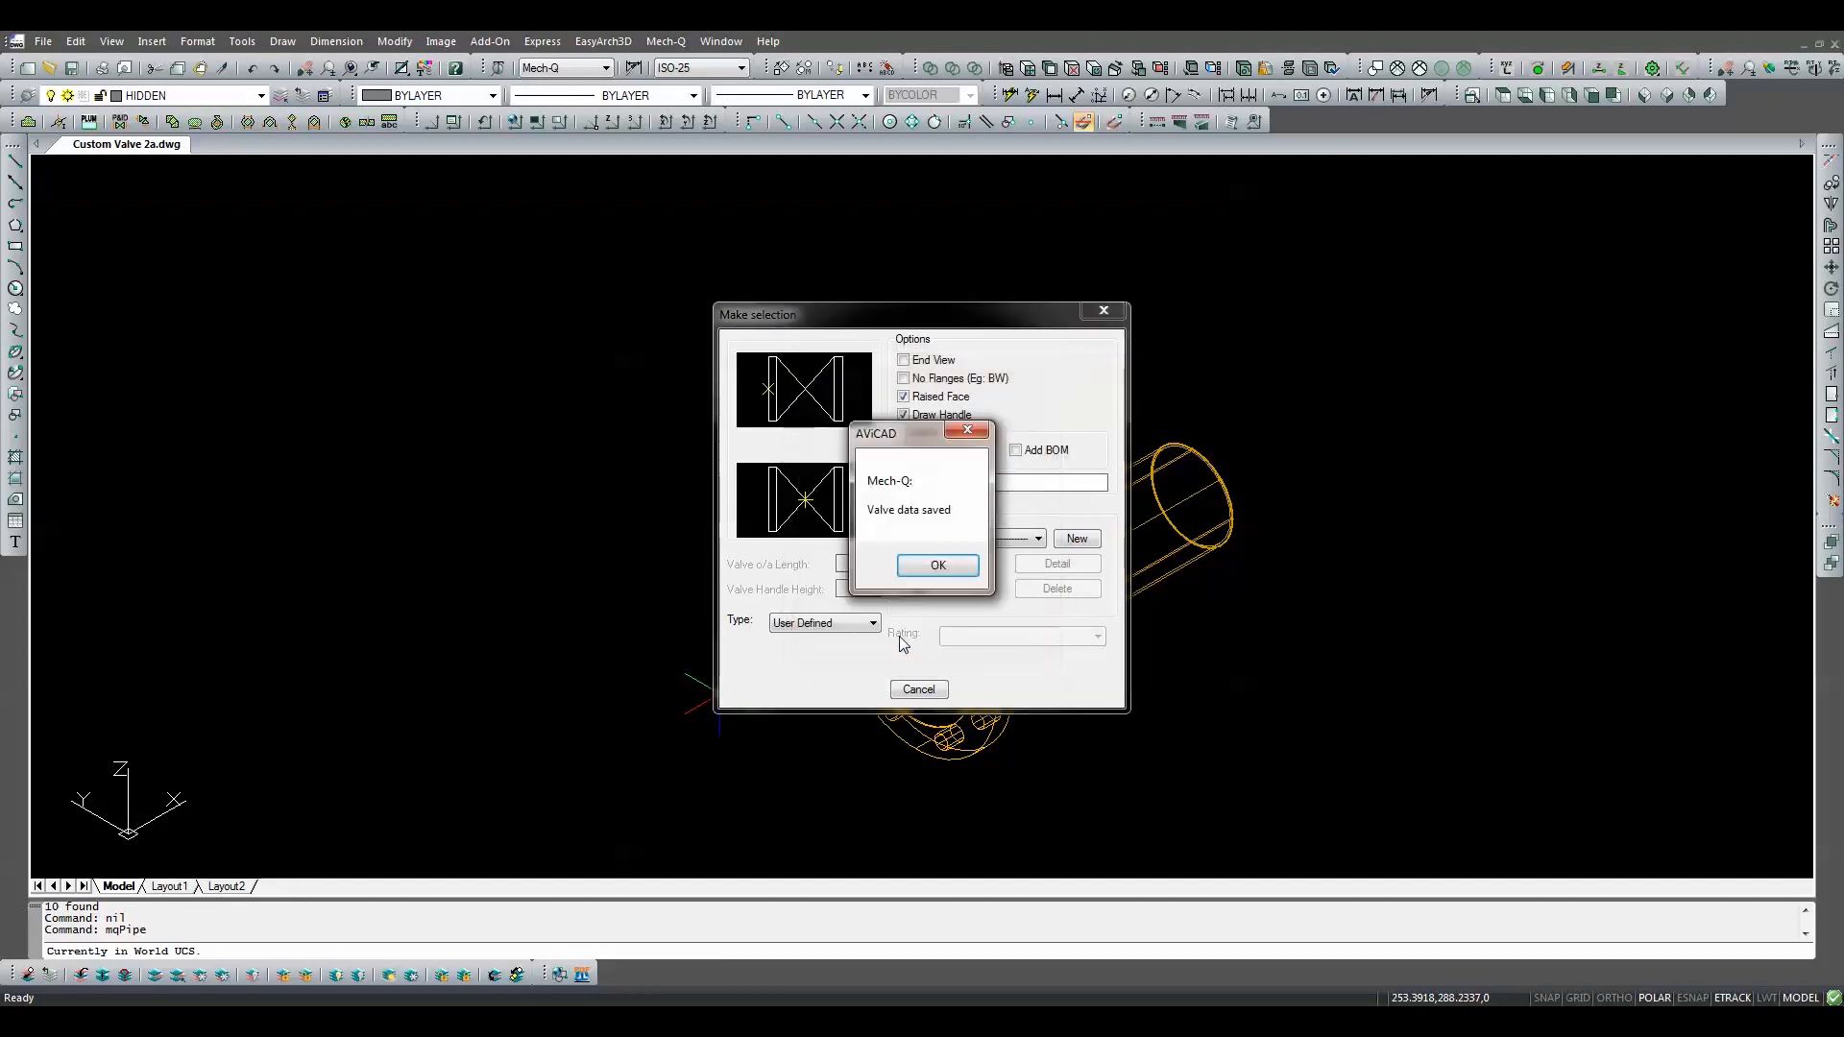
left_click(937, 565)
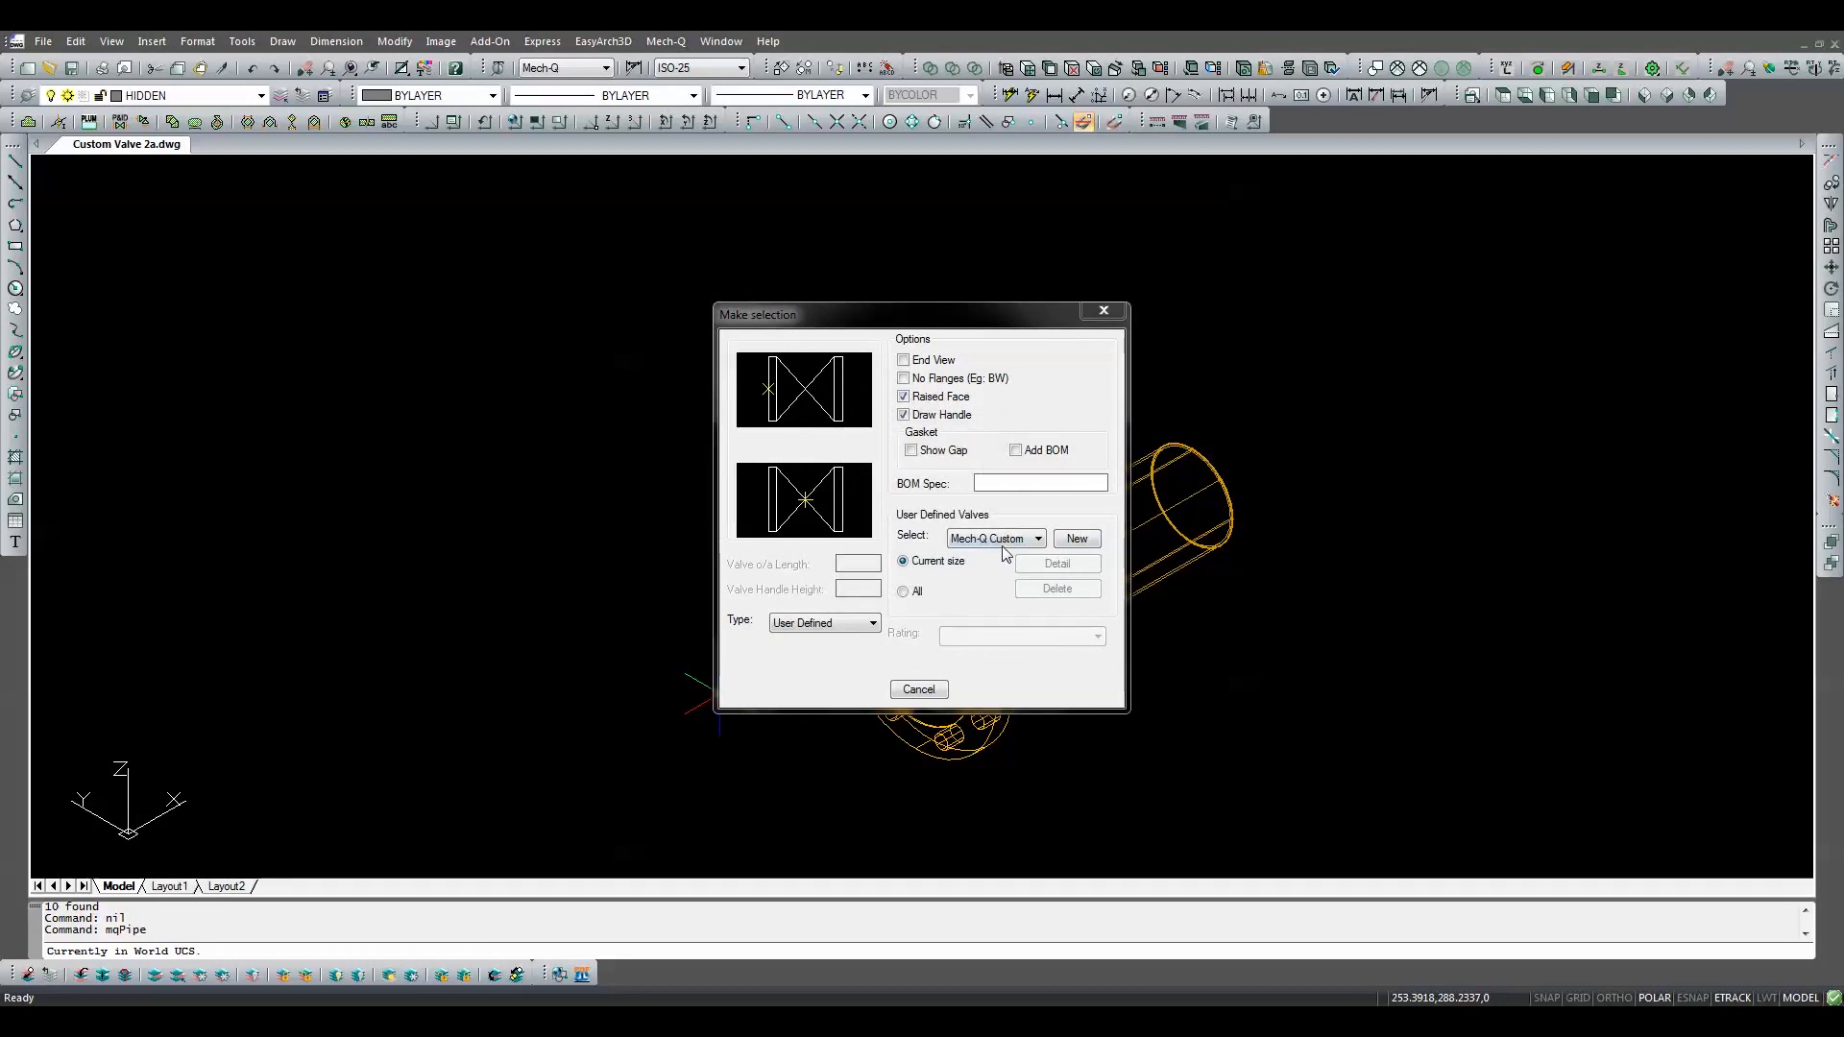
left_click(1035, 537)
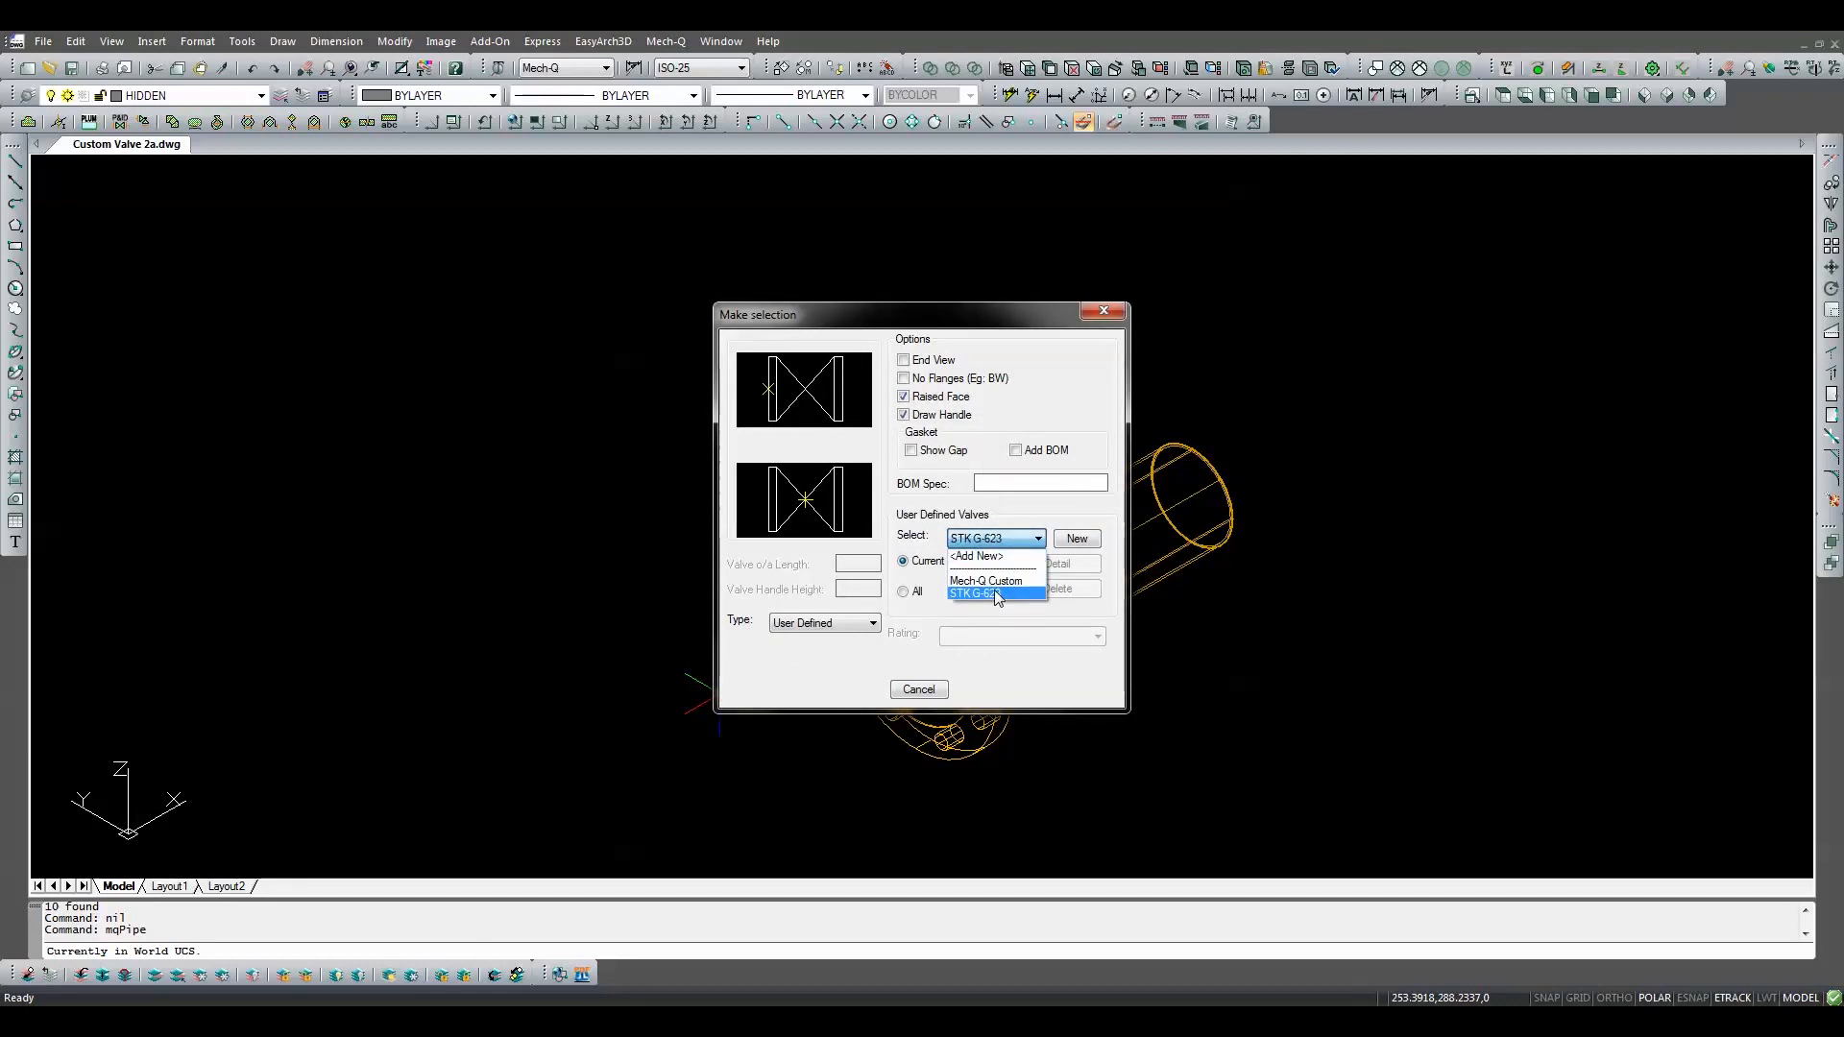
left_click(987, 594)
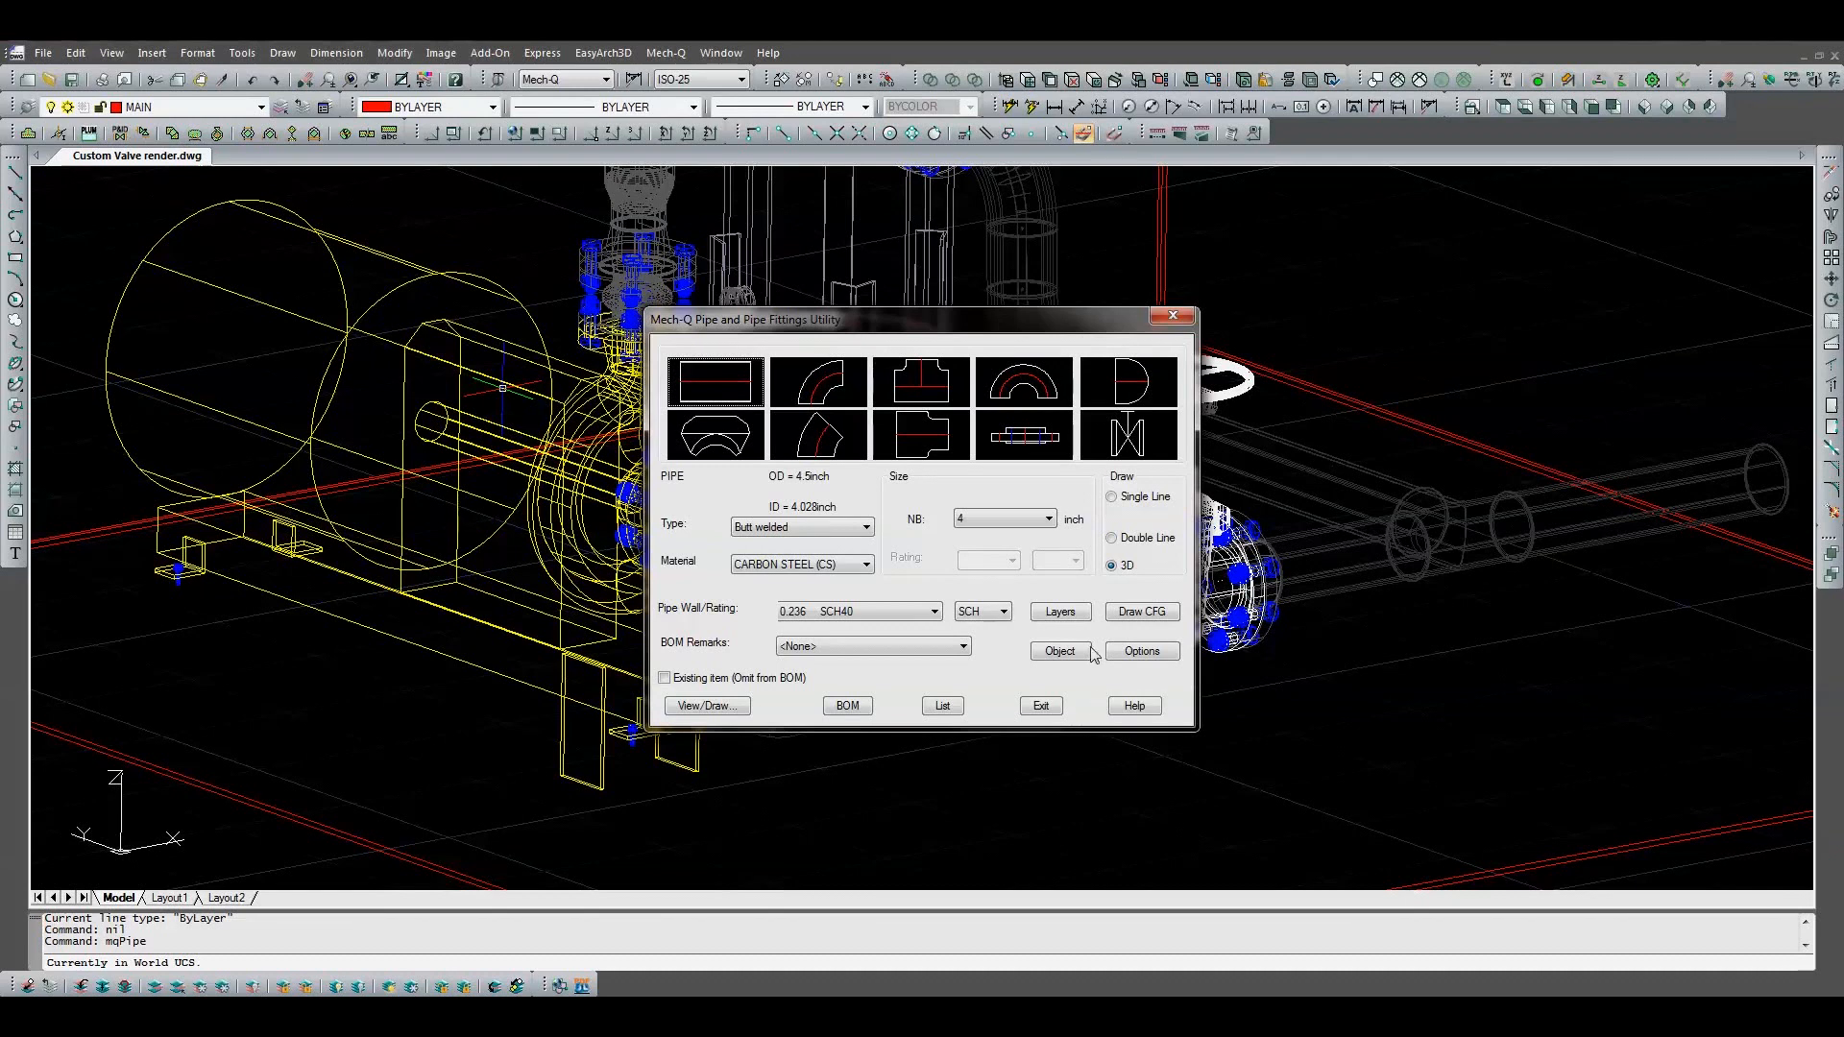
Step: Name the fittings layer FITTING in the pipe layer settings
left_click(1056, 610)
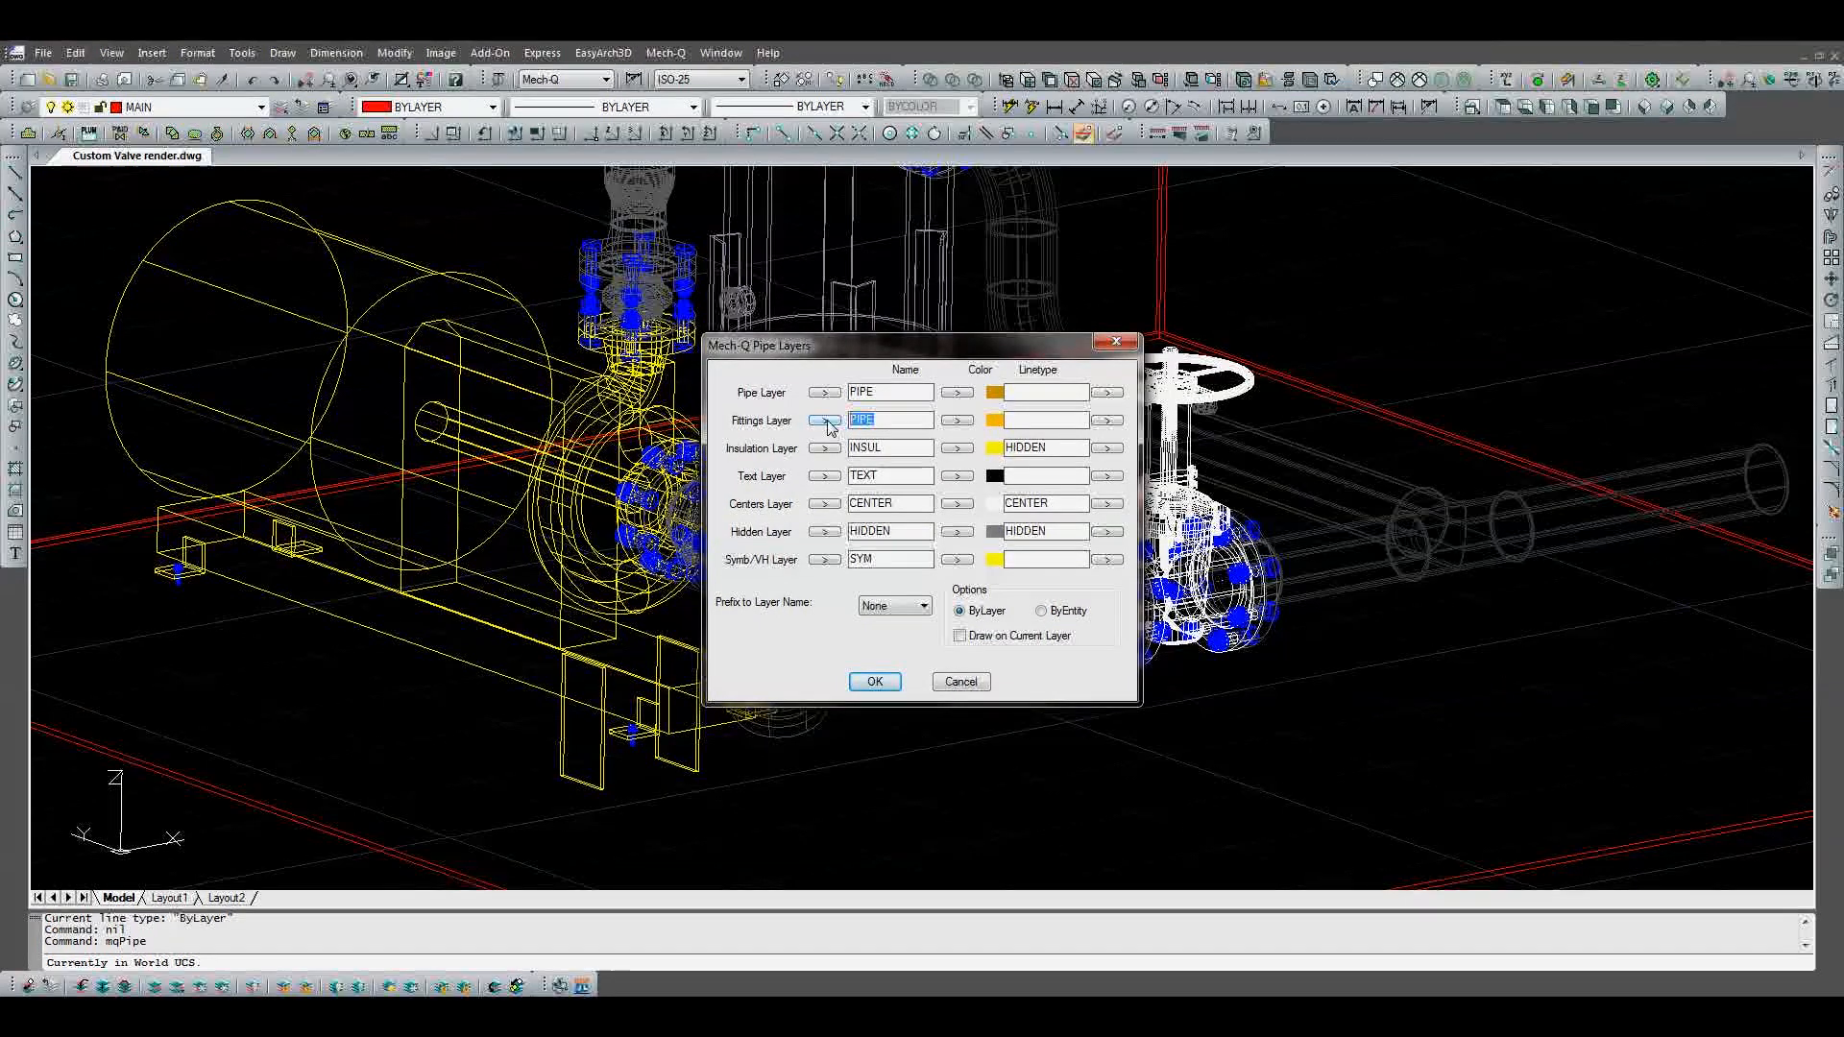
type("FITTING")
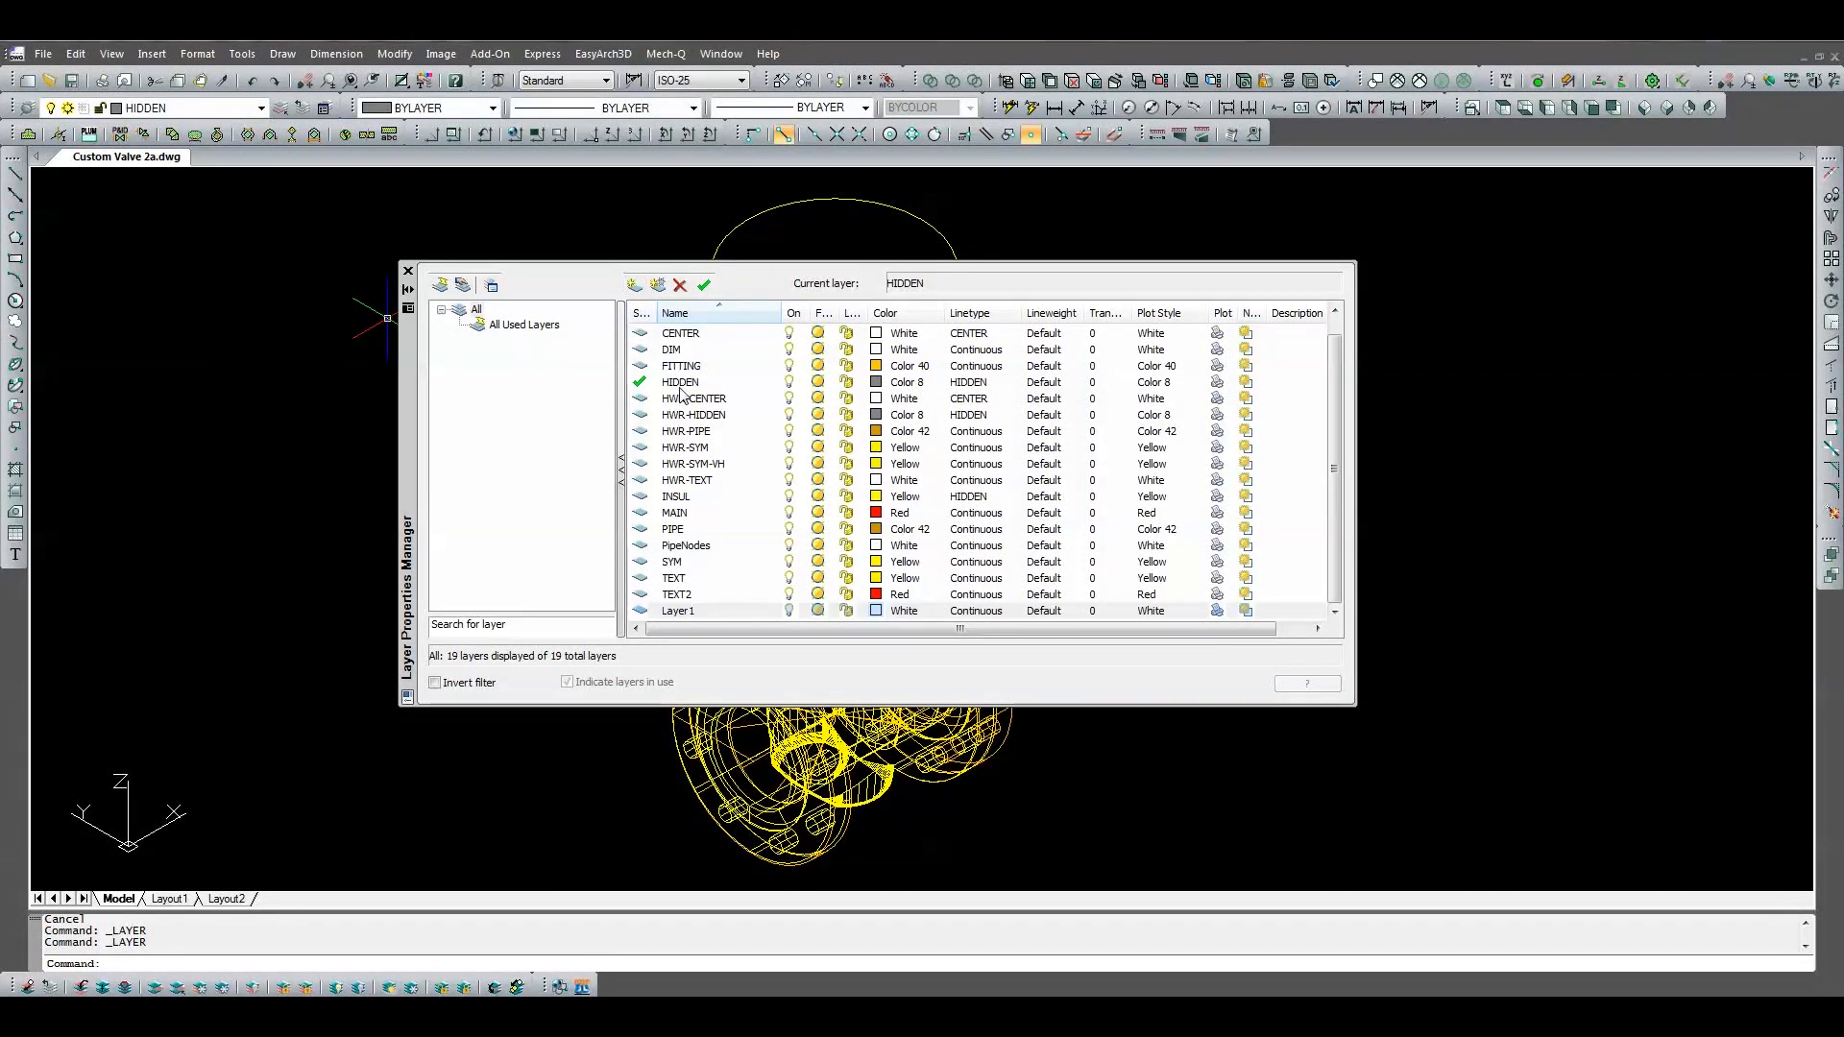
Step: Create two new layers named HDValve and SDValve
type("HDValve")
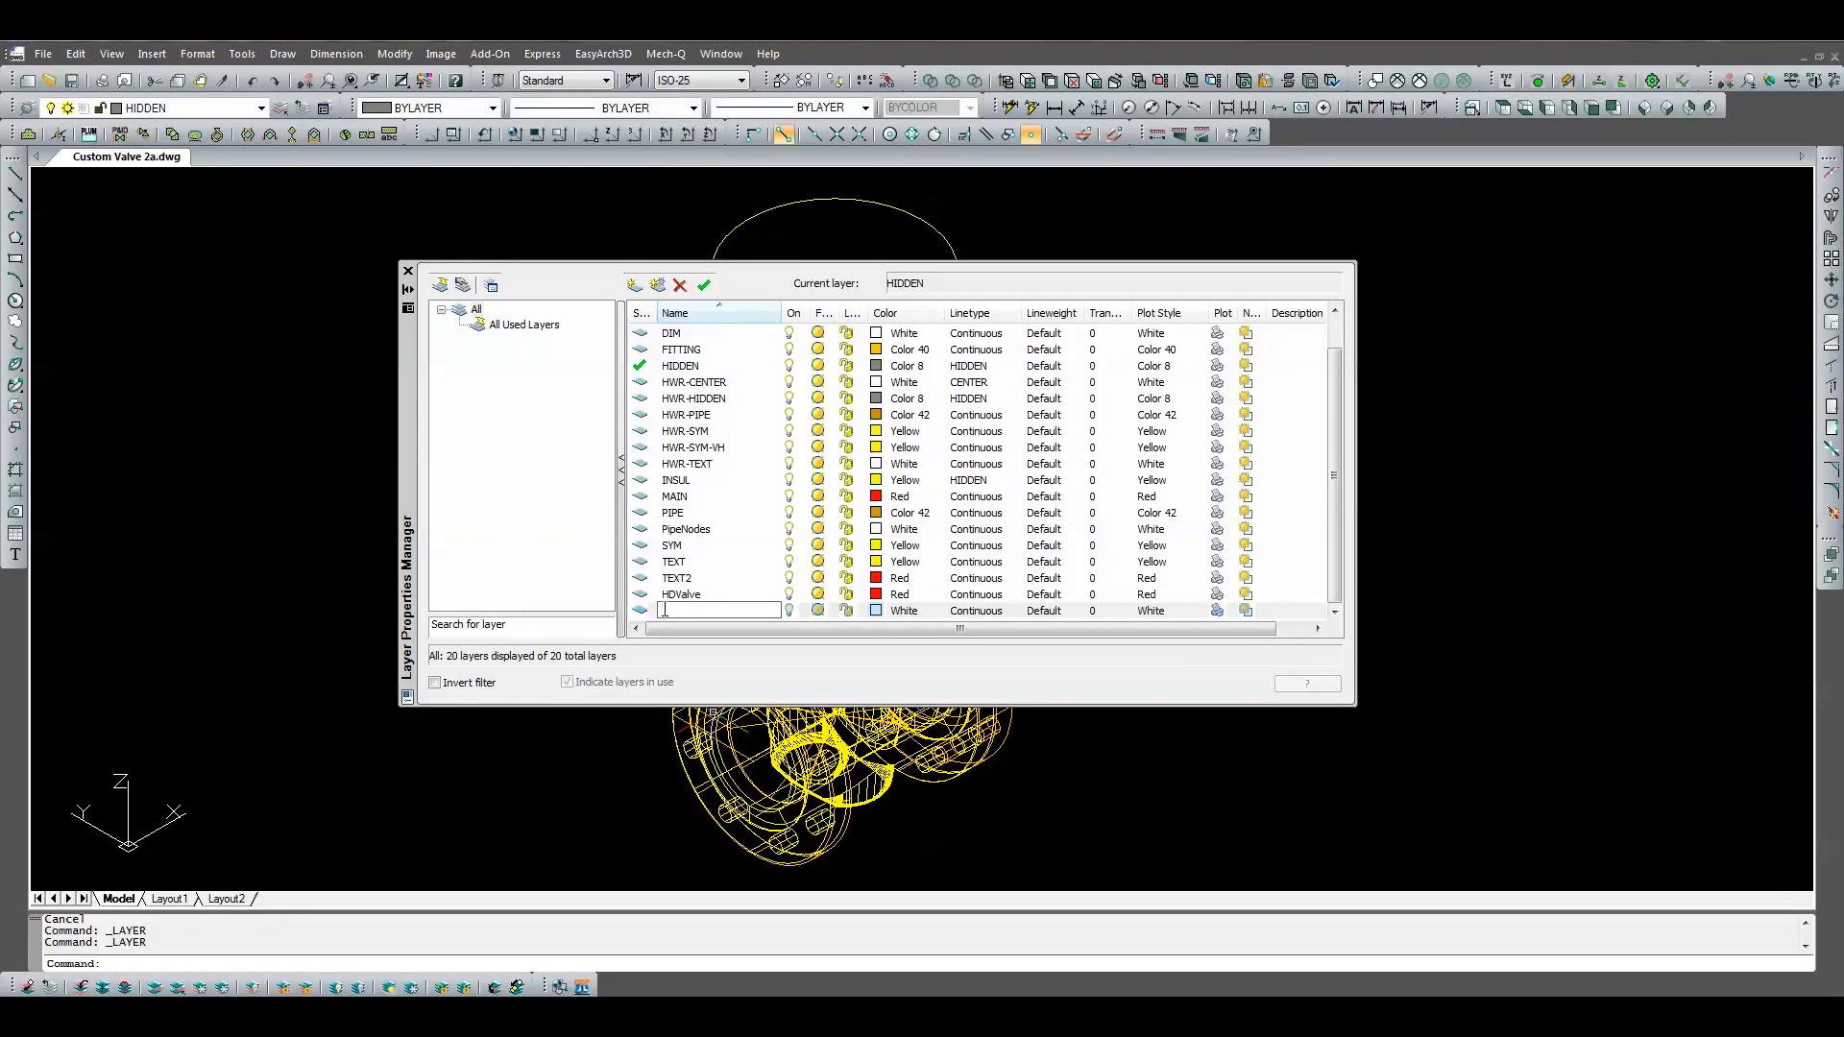
type("SDValve")
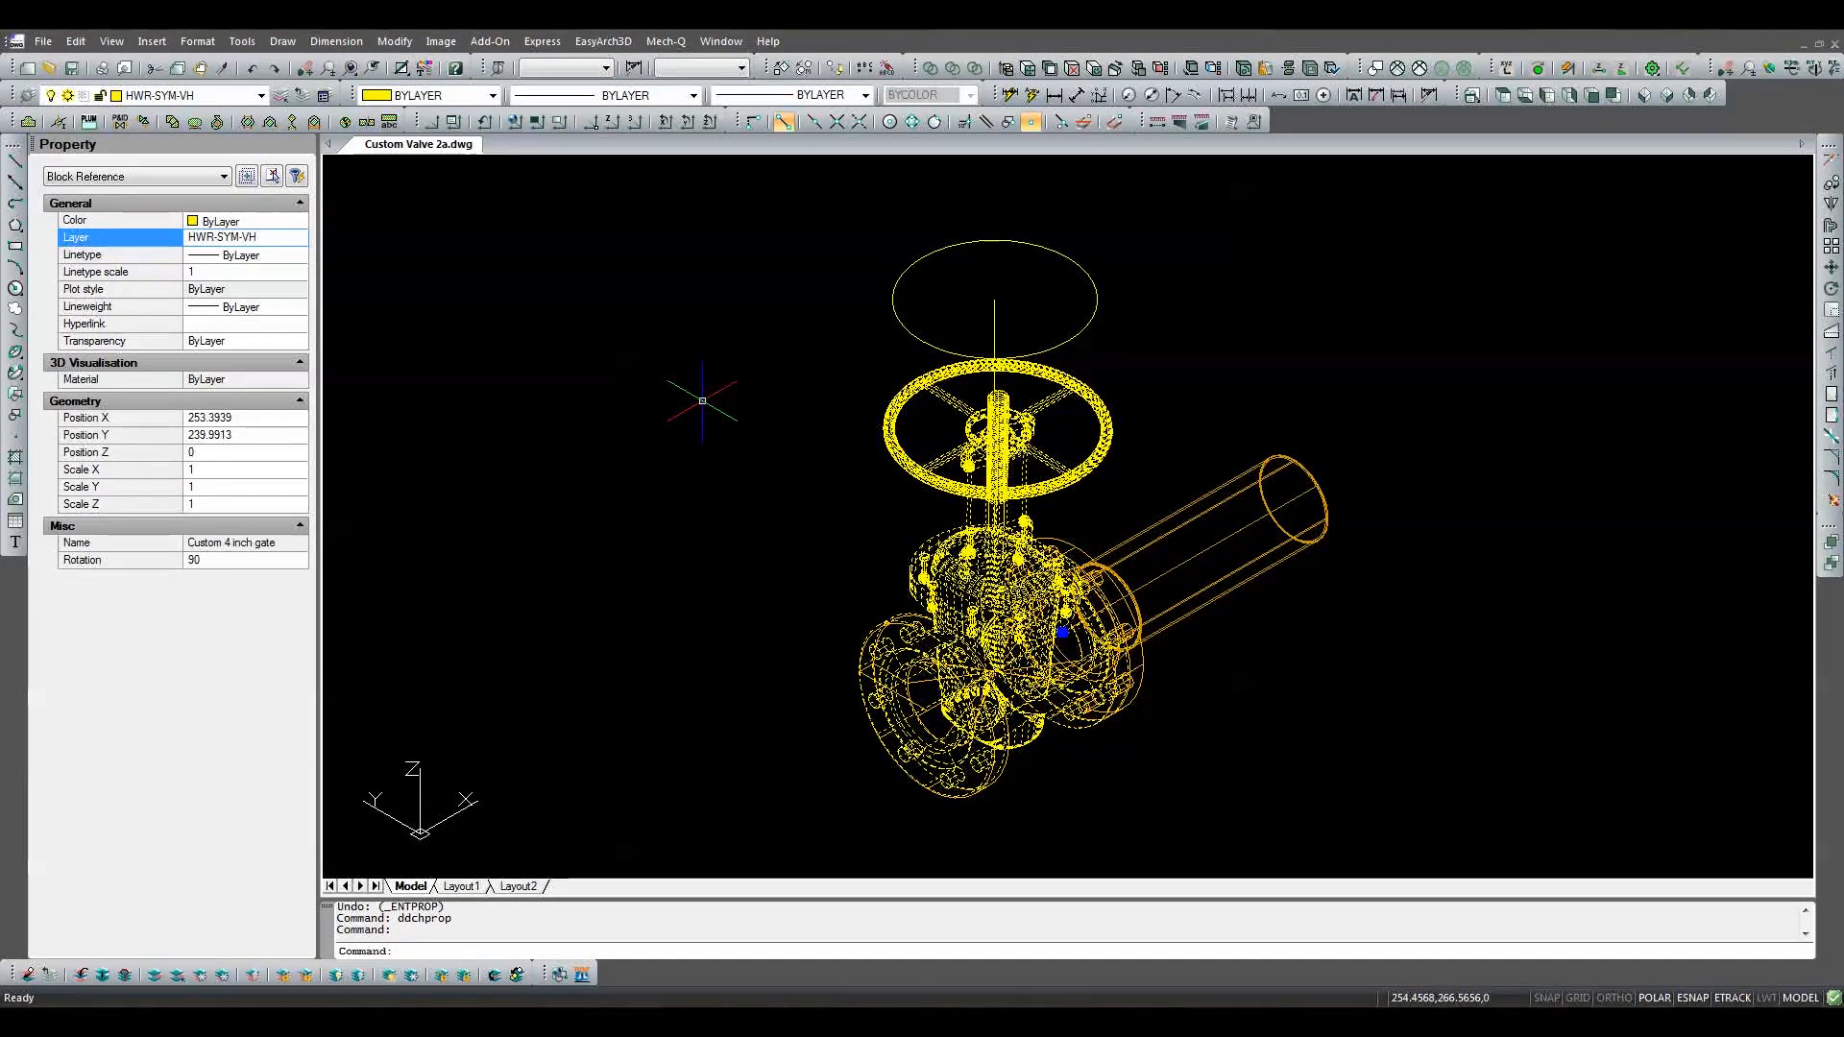
Step: Move the gate valve block and its handle circle onto the HDValve layer via Properties
left_click(300, 236)
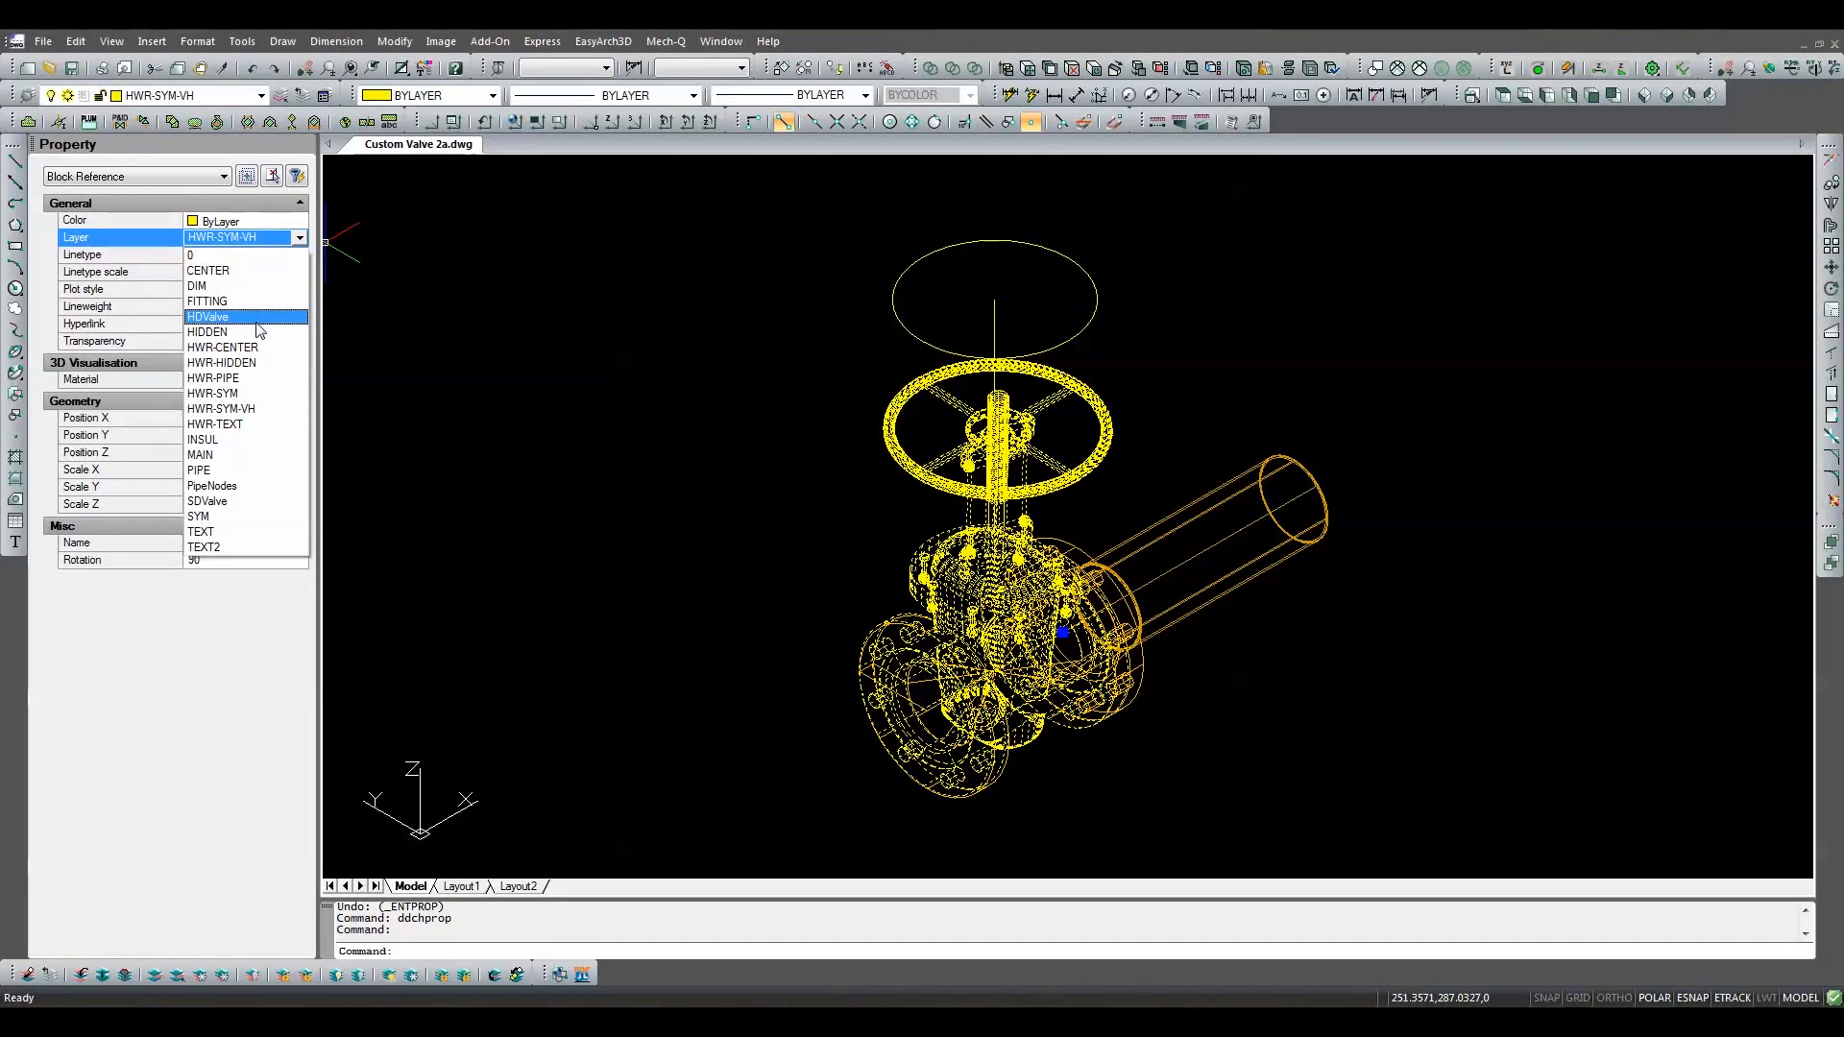
left_click(208, 317)
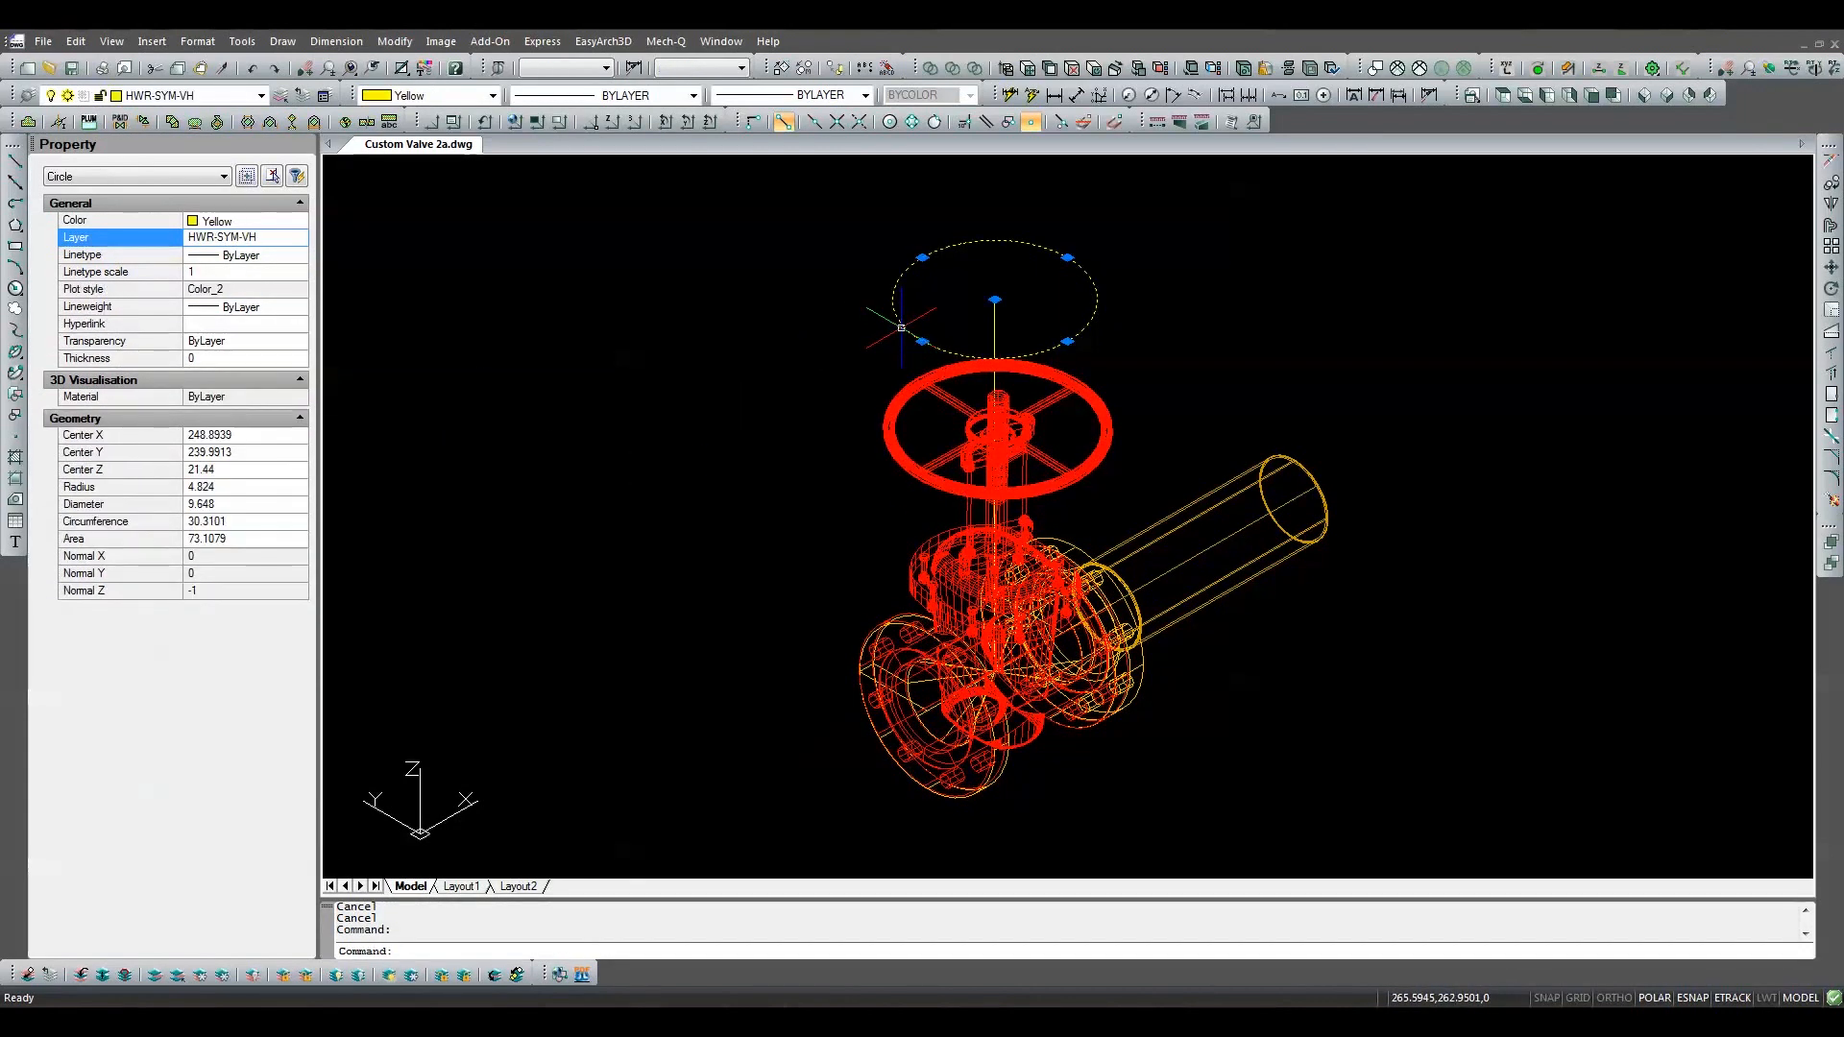
left_click(300, 236)
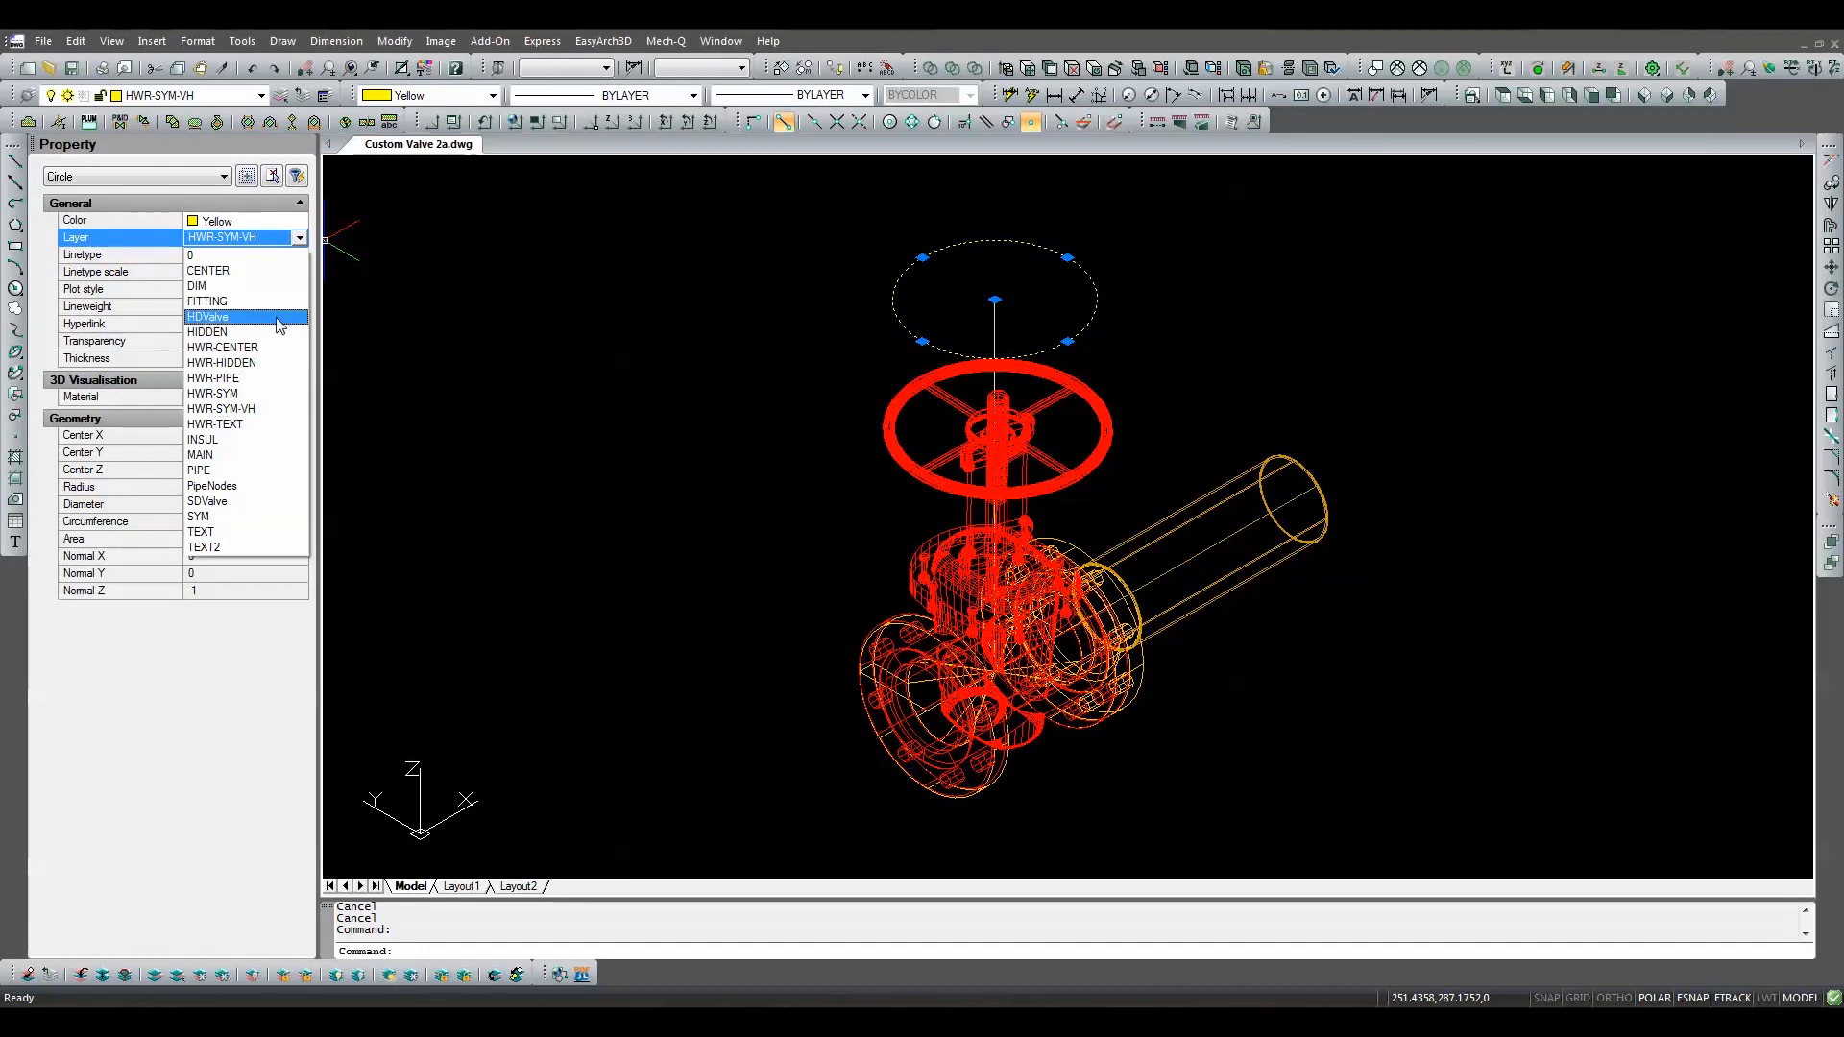
left_click(208, 501)
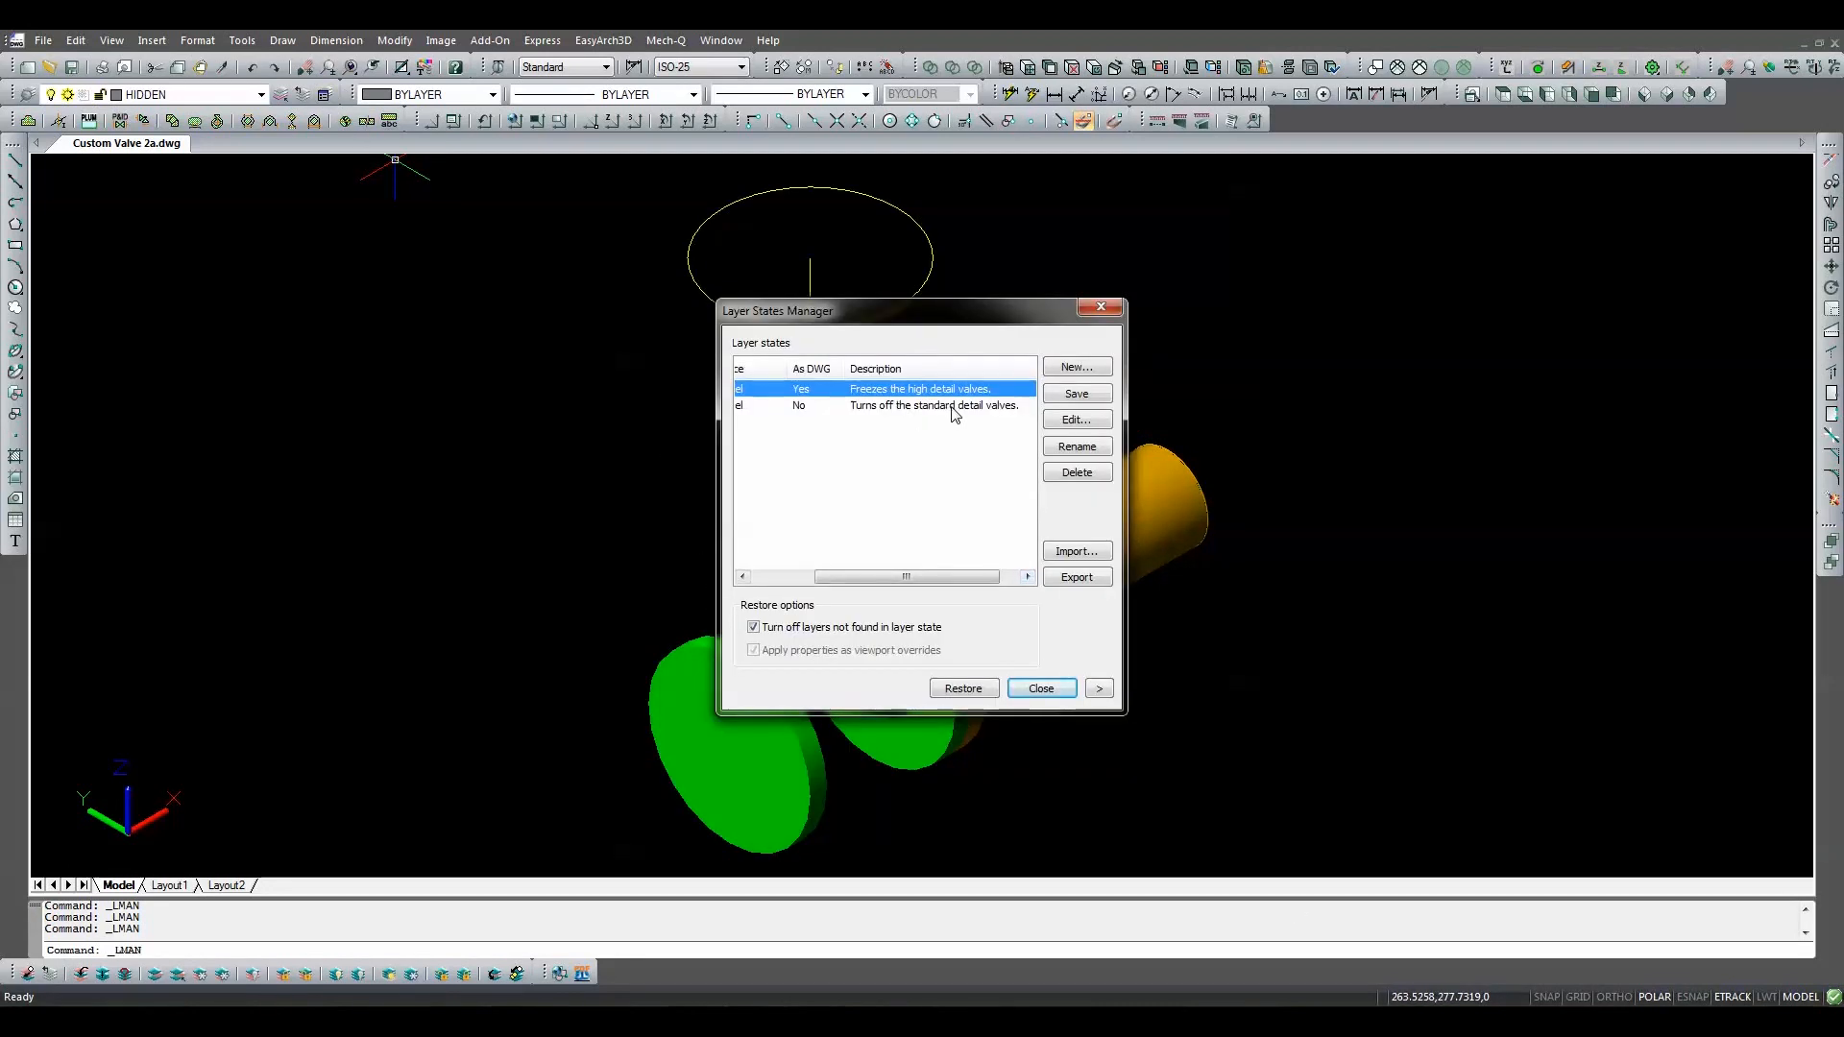
Step: Restore the layer state that freezes high-detail valves, leaving only the simple valve shown
left_click(1039, 688)
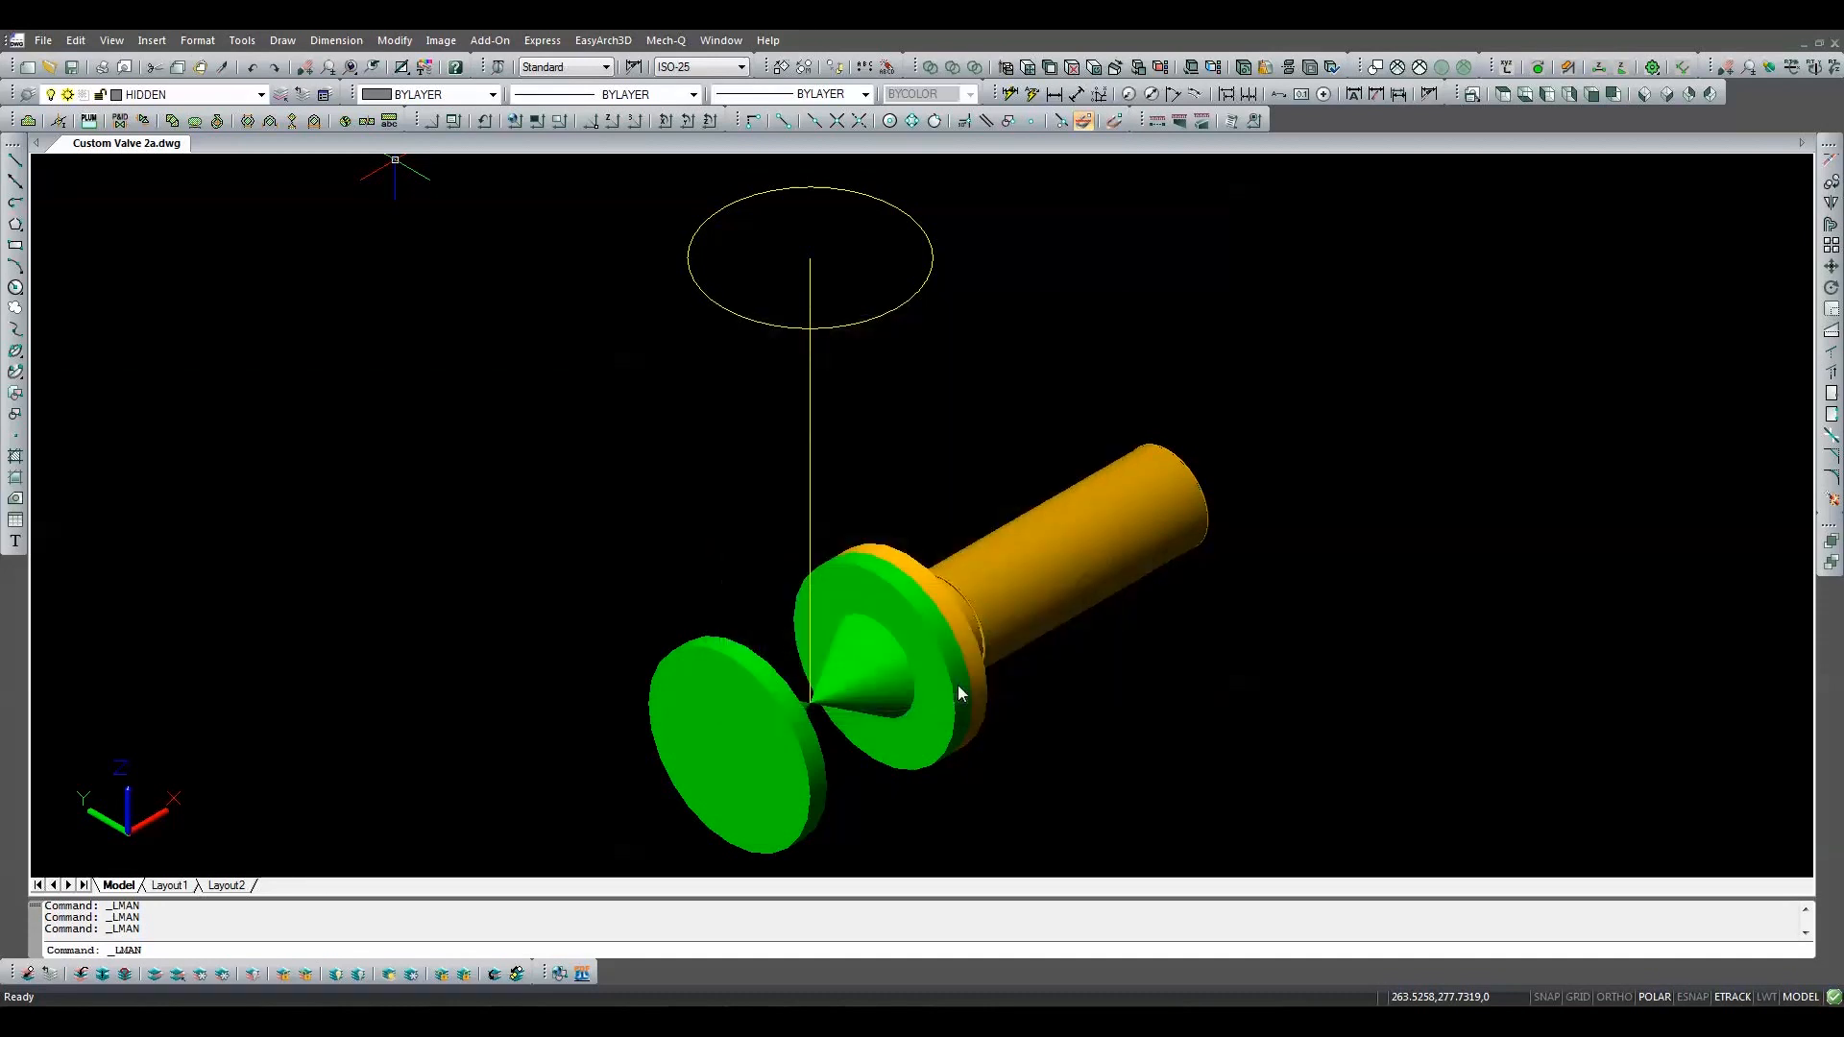